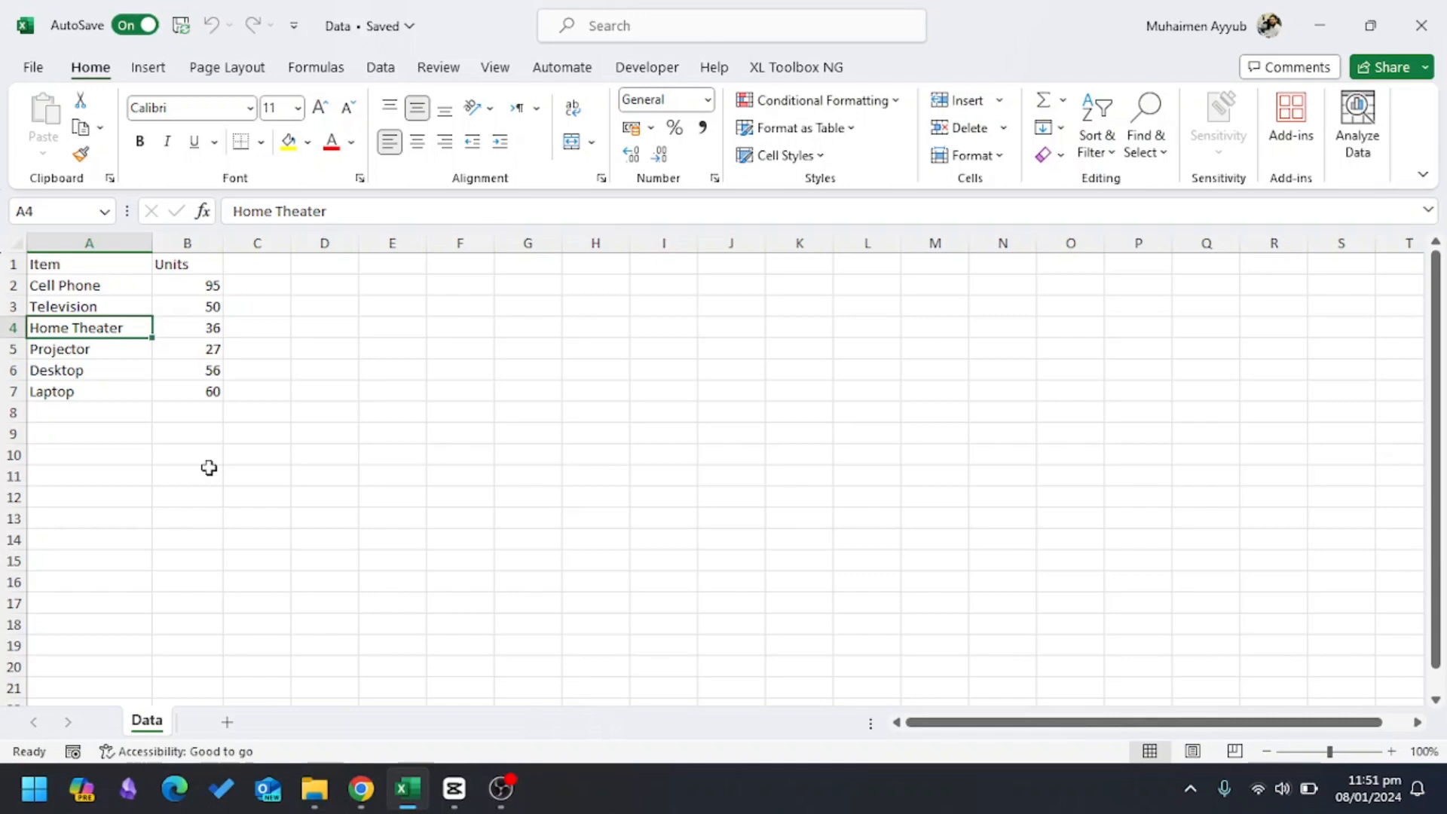
{"action": "mouse_move", "coordinate": [159, 445]}
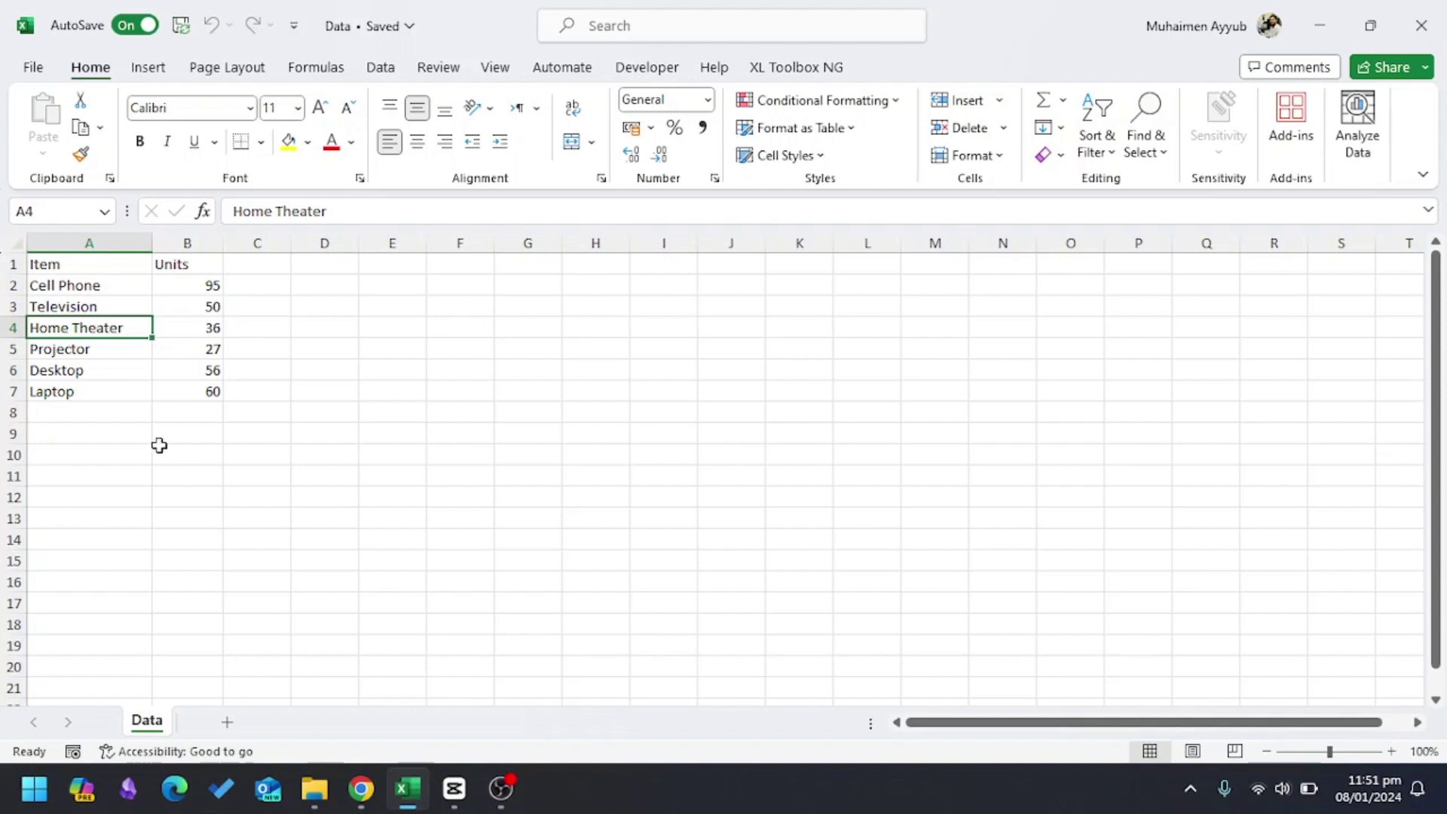
- Select the Item and Units table and open Insert's column and bar chart types
{"action": "left_click", "coordinate": [88, 433]}
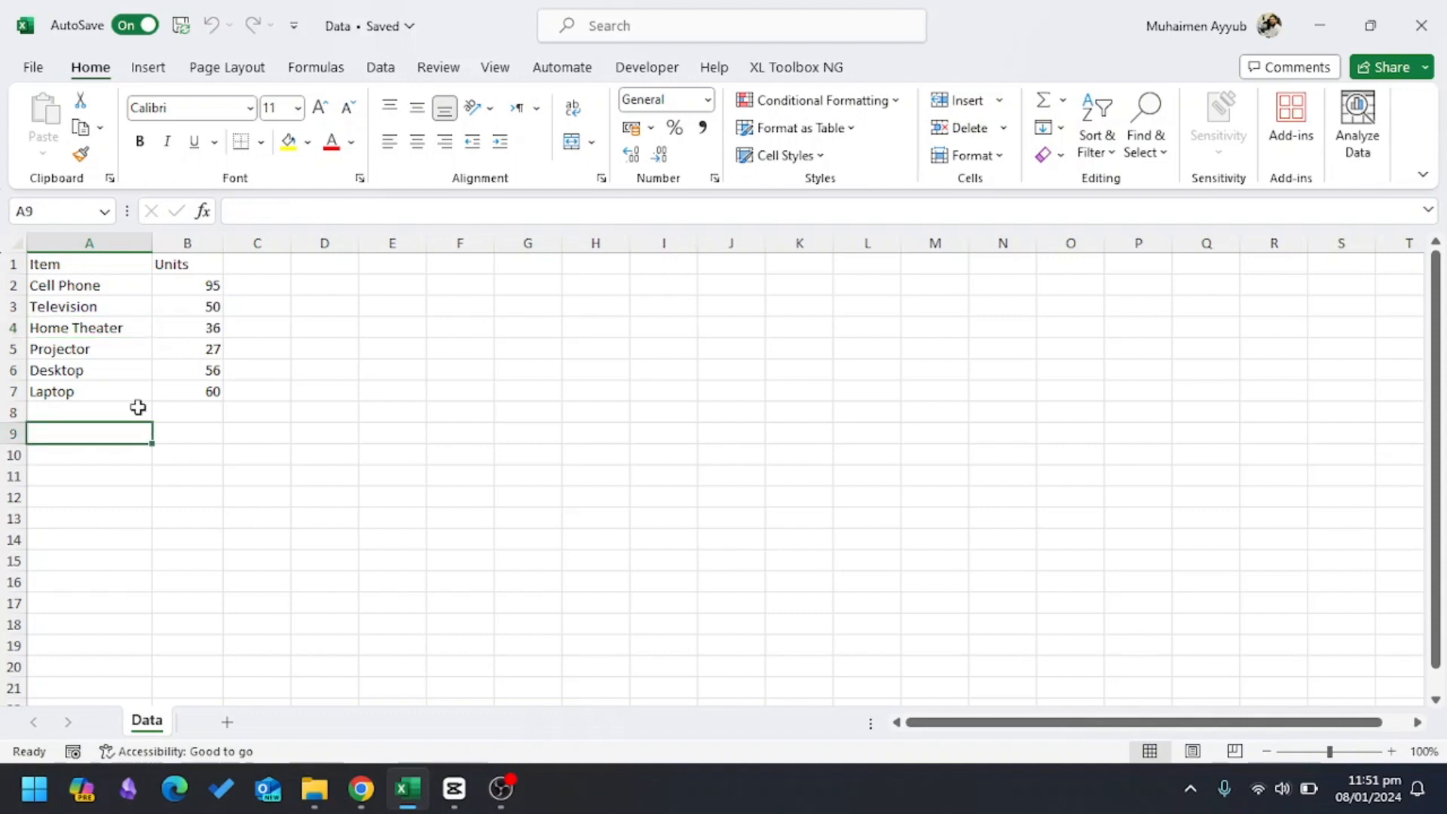
{"action": "left_click", "coordinate": [75, 264]}
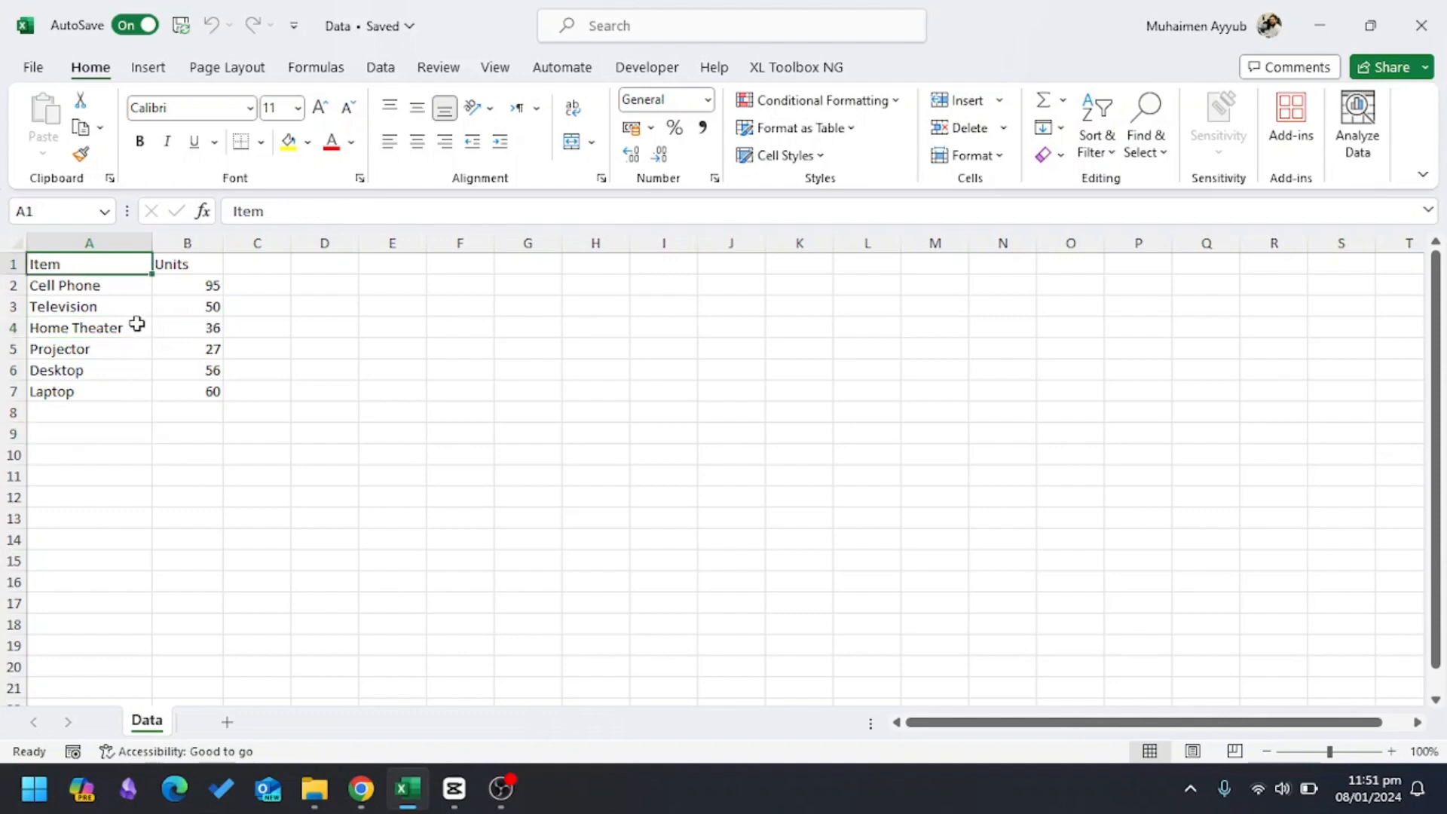
{"action": "left_click_drag", "start_coordinate": [89, 264], "coordinate": [188, 390]}
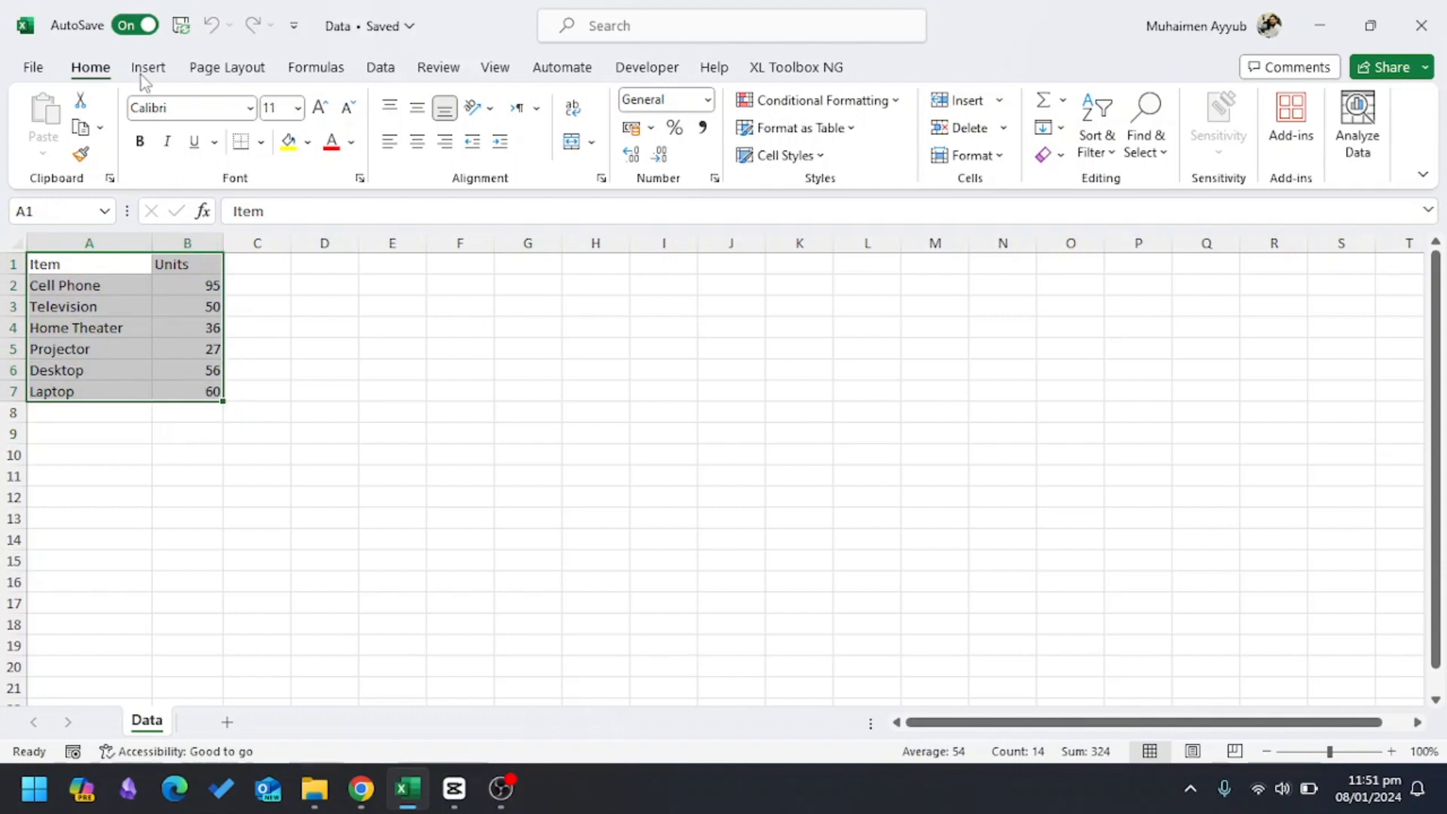
{"action": "left_click", "coordinate": [147, 67]}
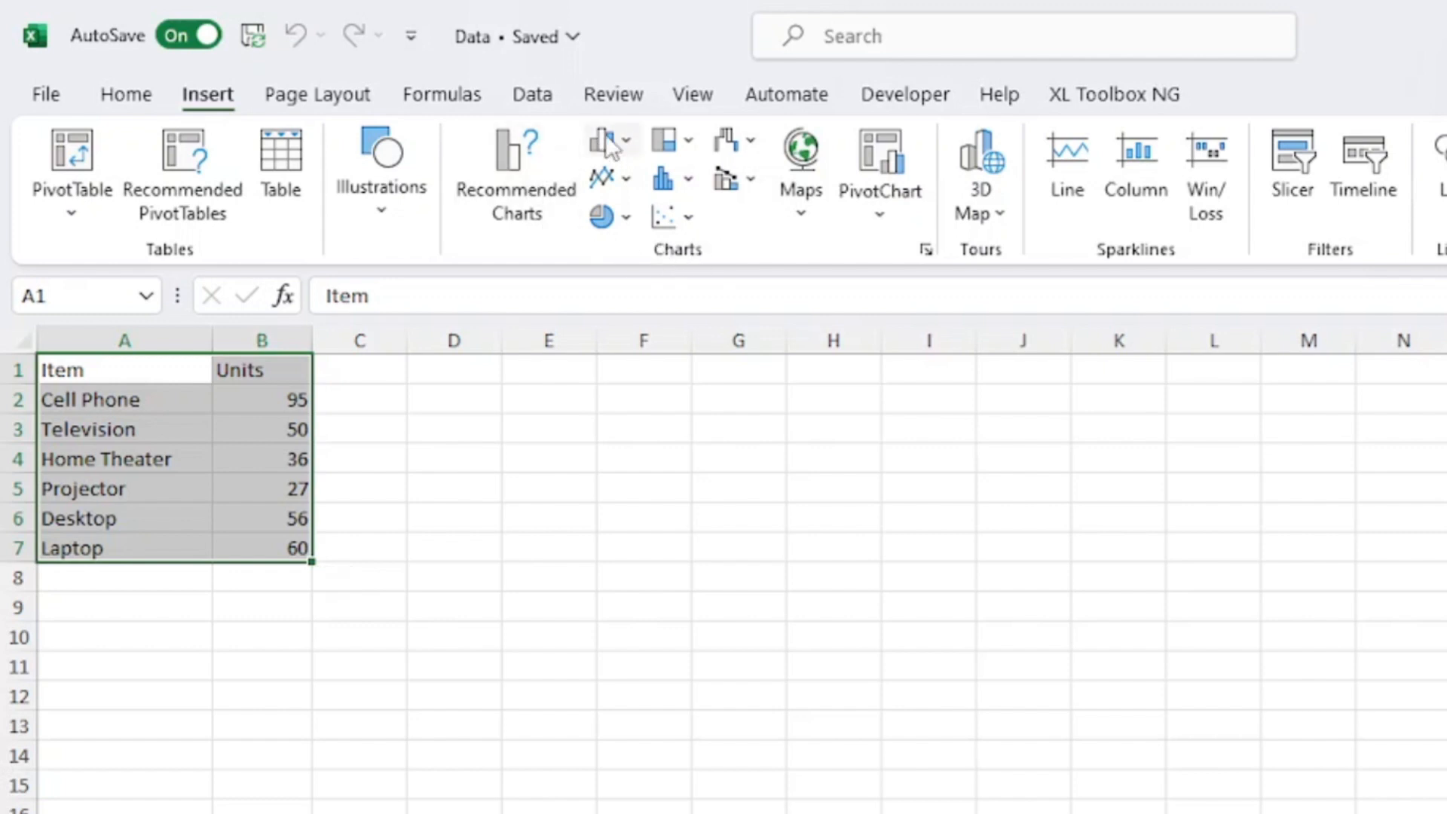
{"action": "mouse_move", "coordinate": [603, 143]}
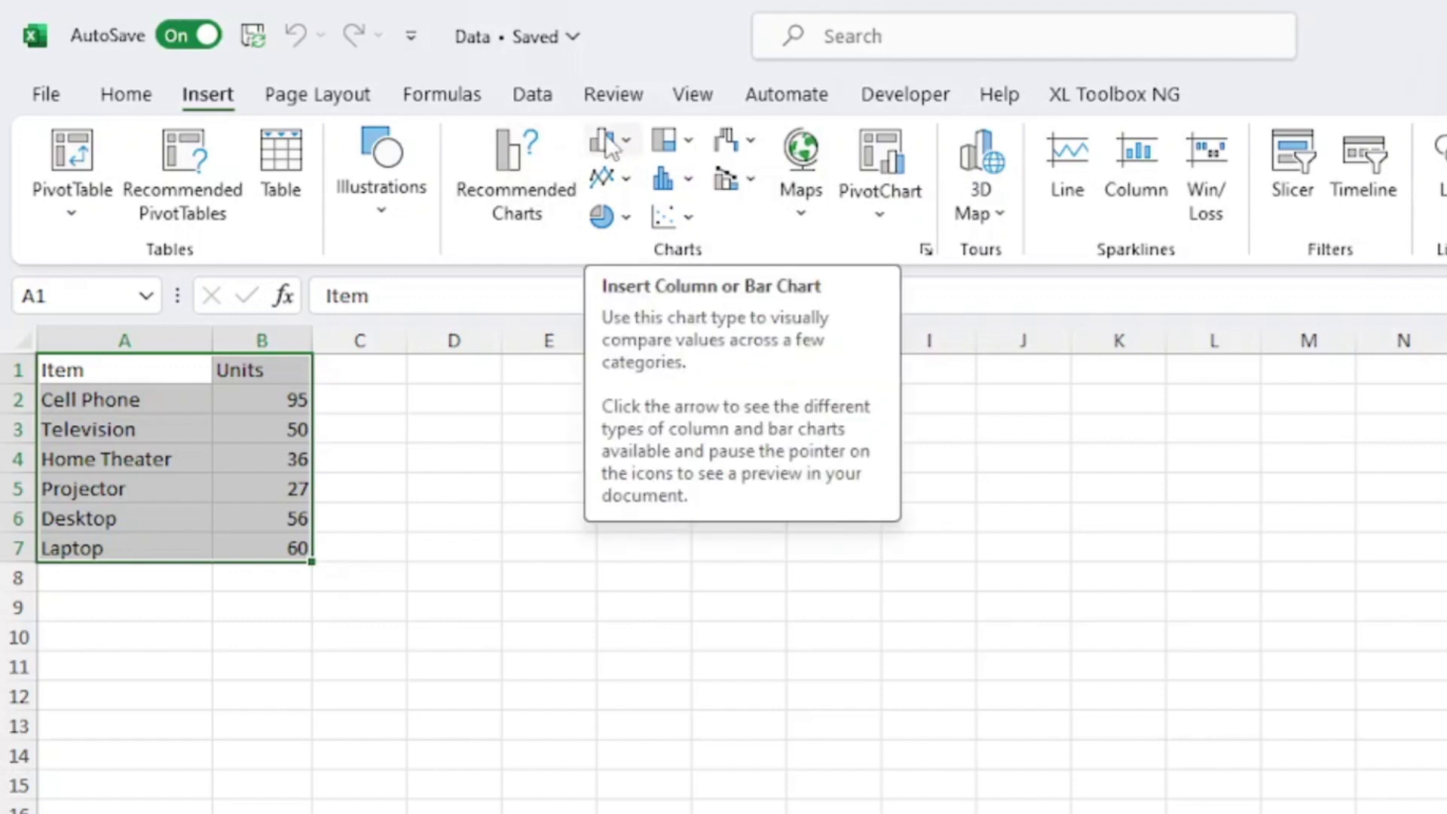
{"action": "left_click", "coordinate": [601, 140]}
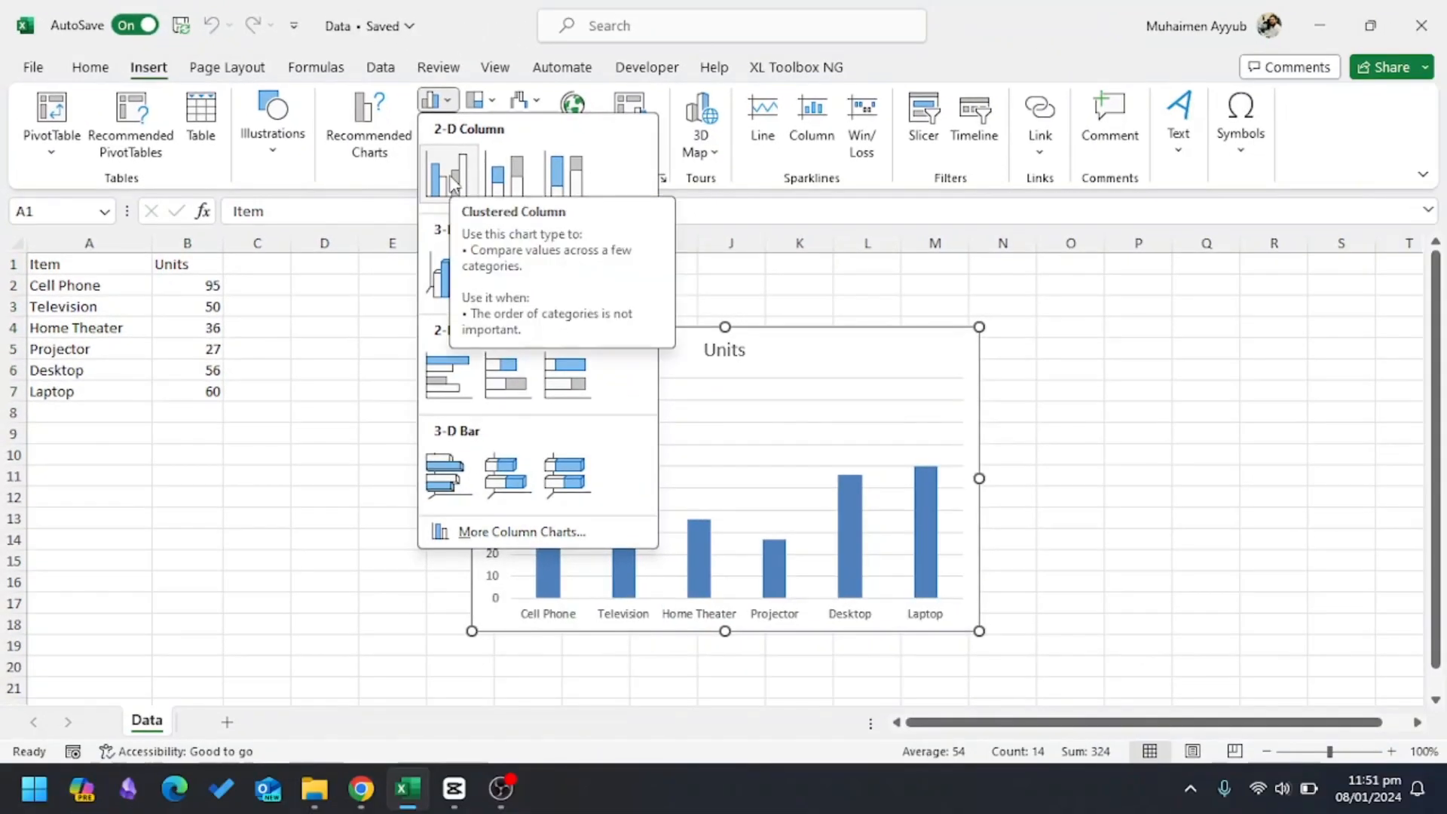
- Insert the 2-D clustered column chart and outline both axes in black
{"action": "left_click", "coordinate": [447, 168]}
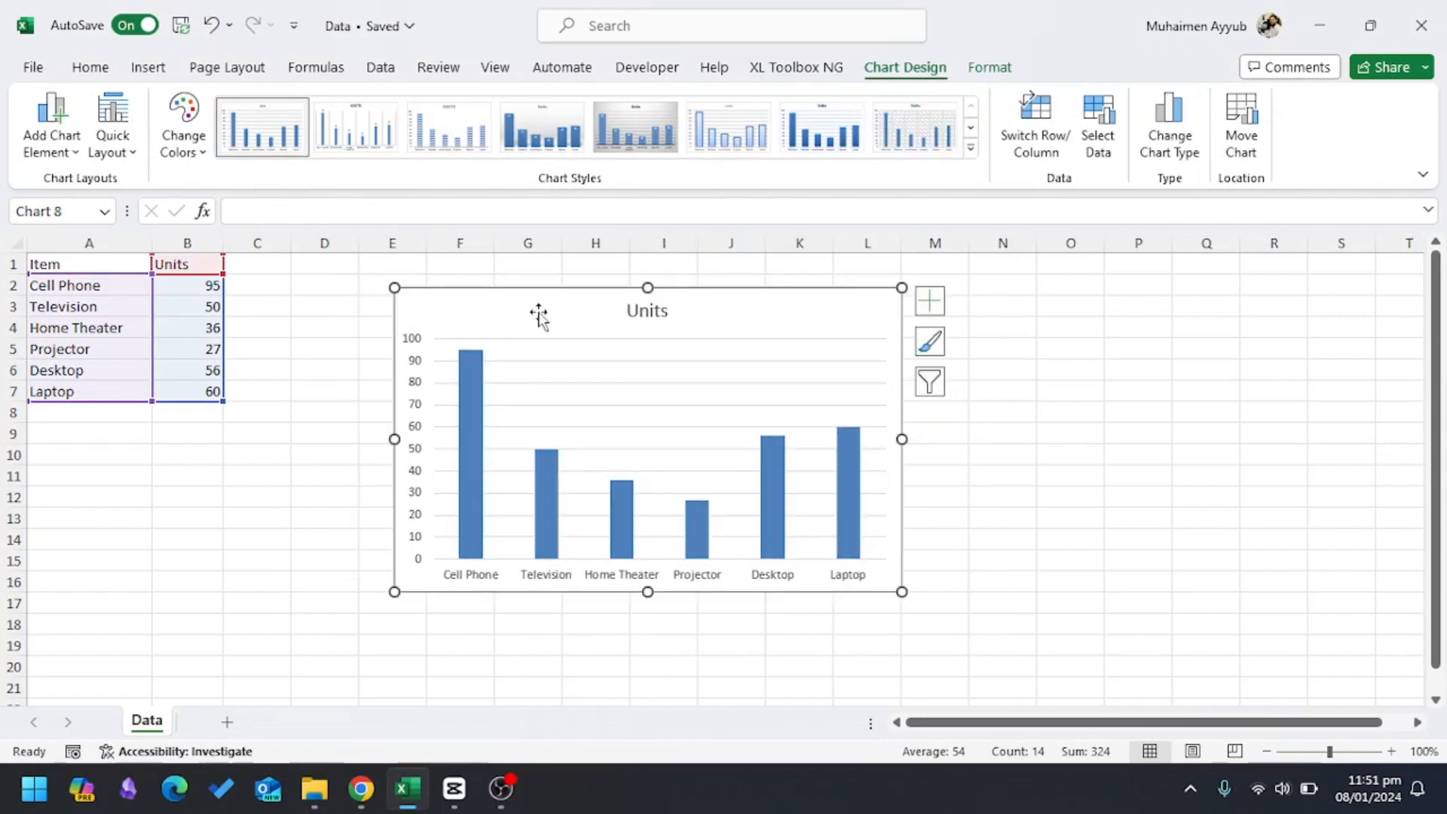
{"action": "mouse_move", "coordinate": [539, 315]}
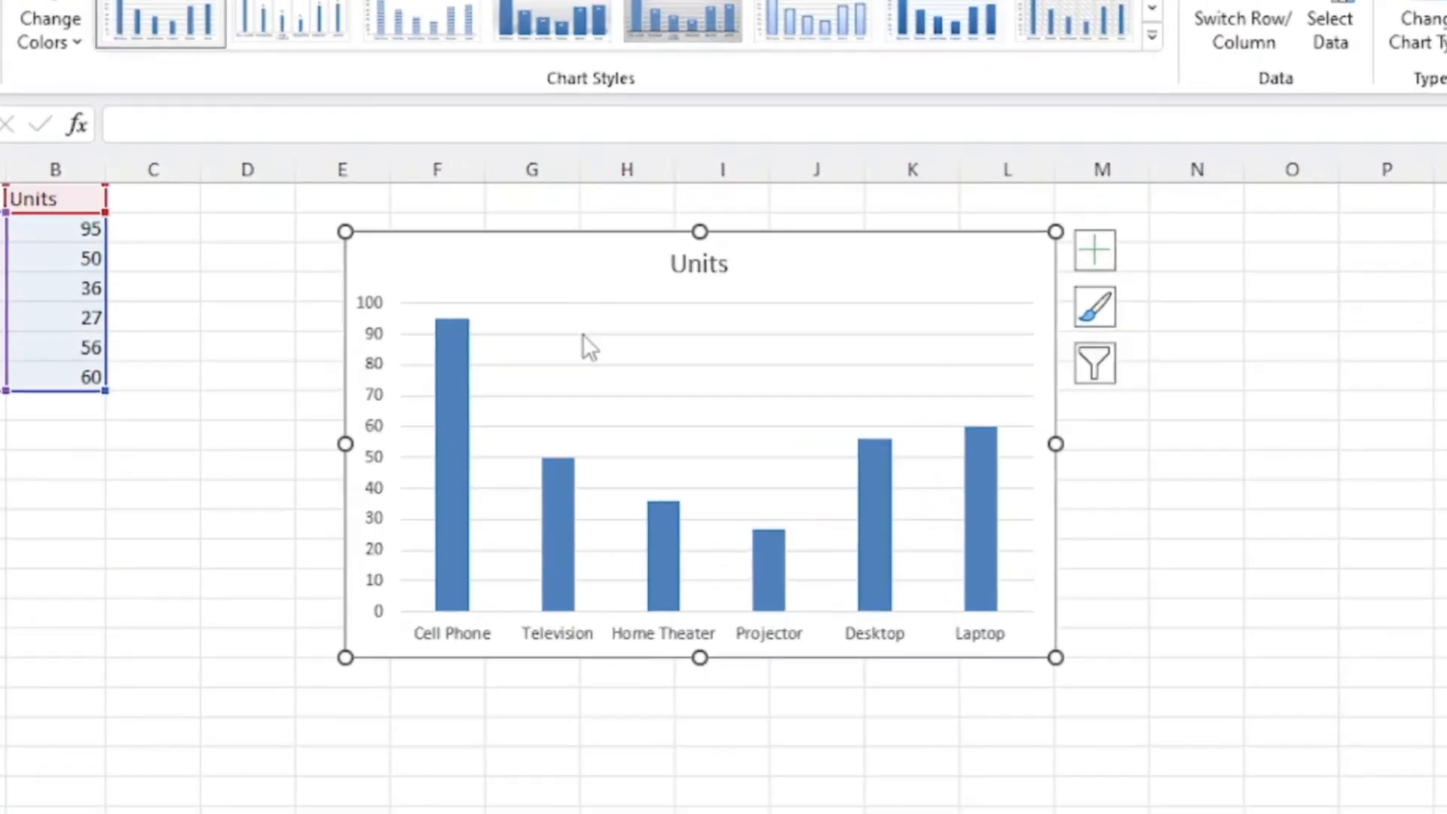
{"action": "mouse_move", "coordinate": [585, 342]}
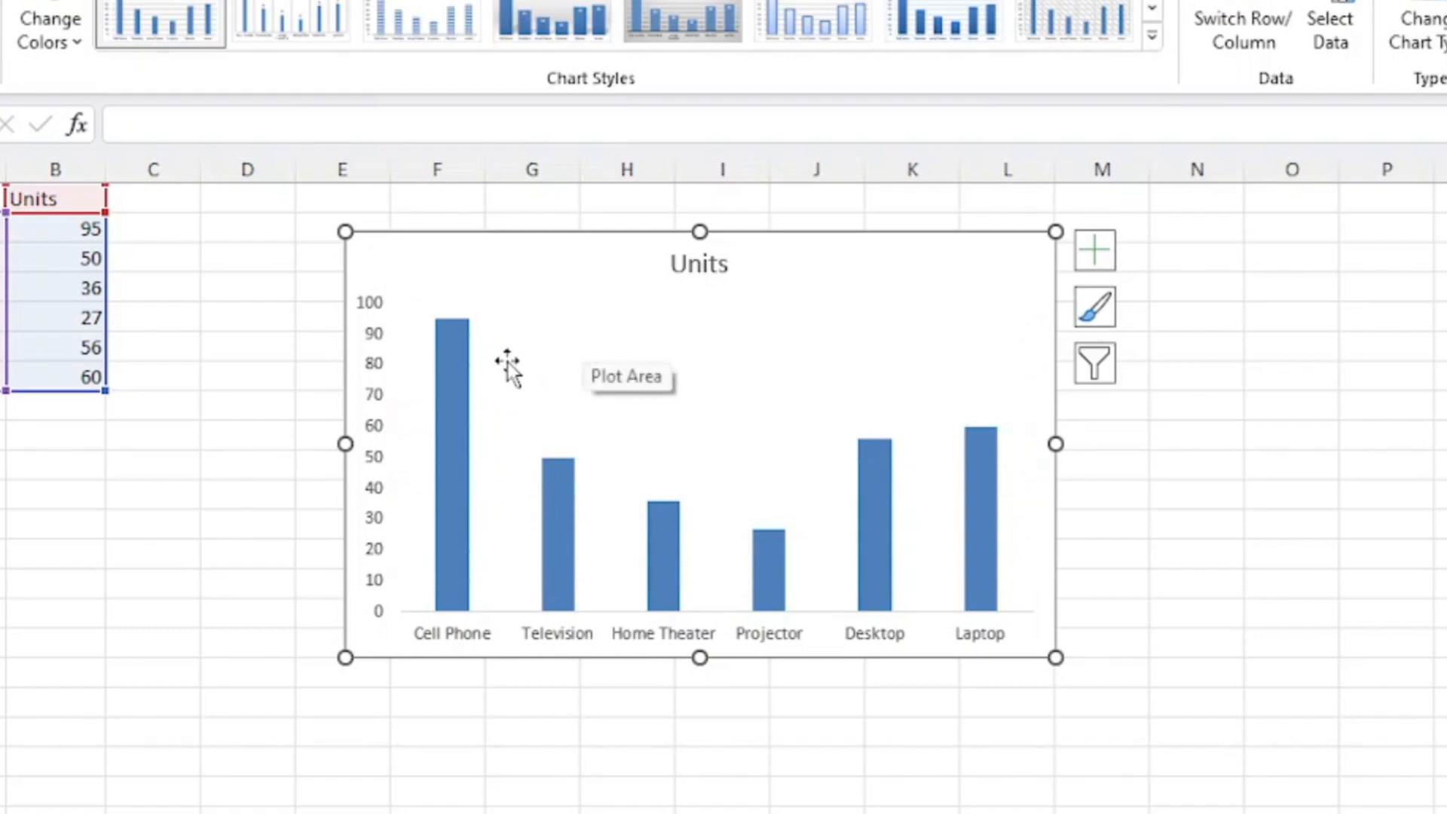
{"action": "mouse_move", "coordinate": [377, 363]}
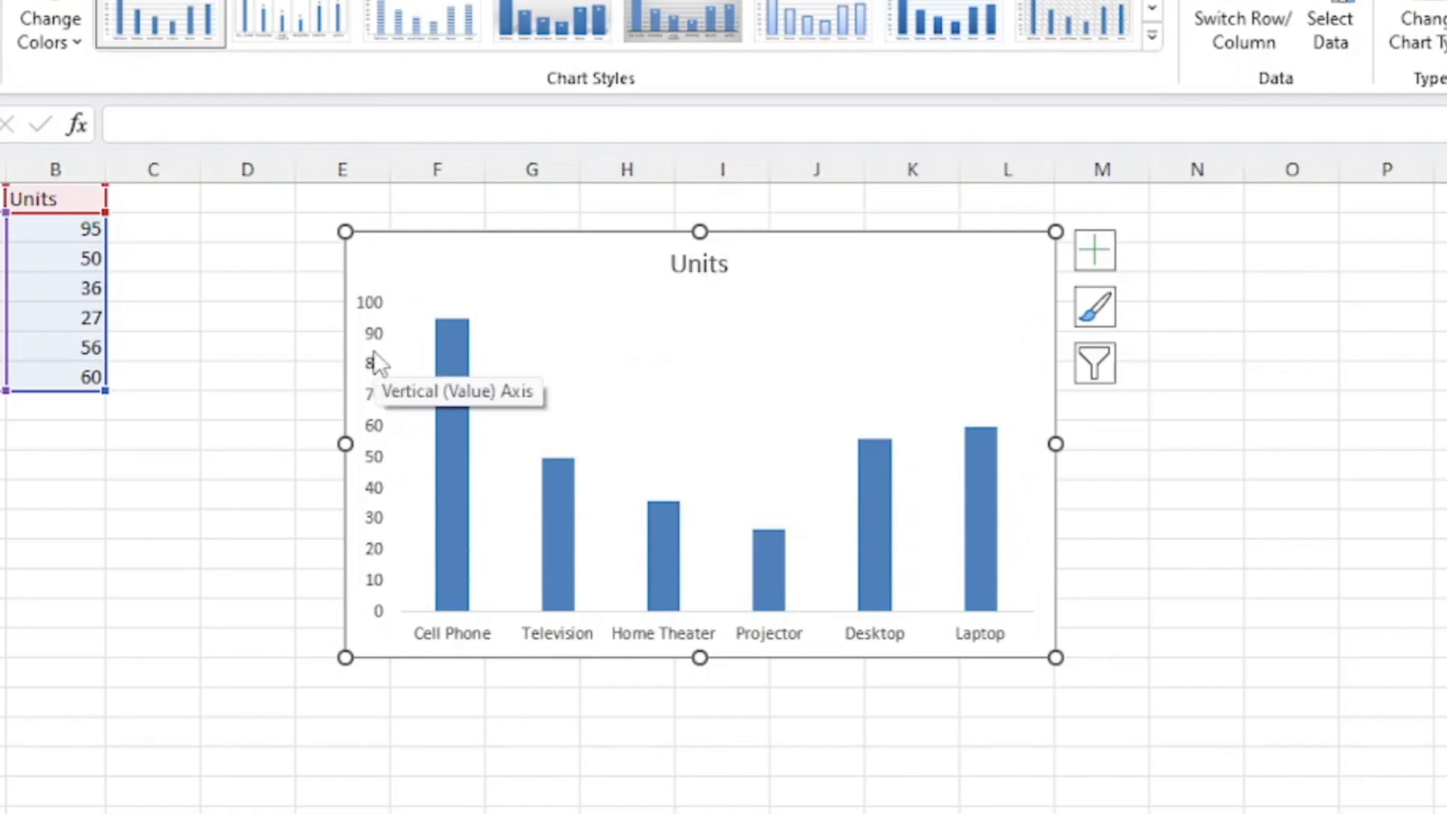
{"action": "right_click", "coordinate": [370, 359]}
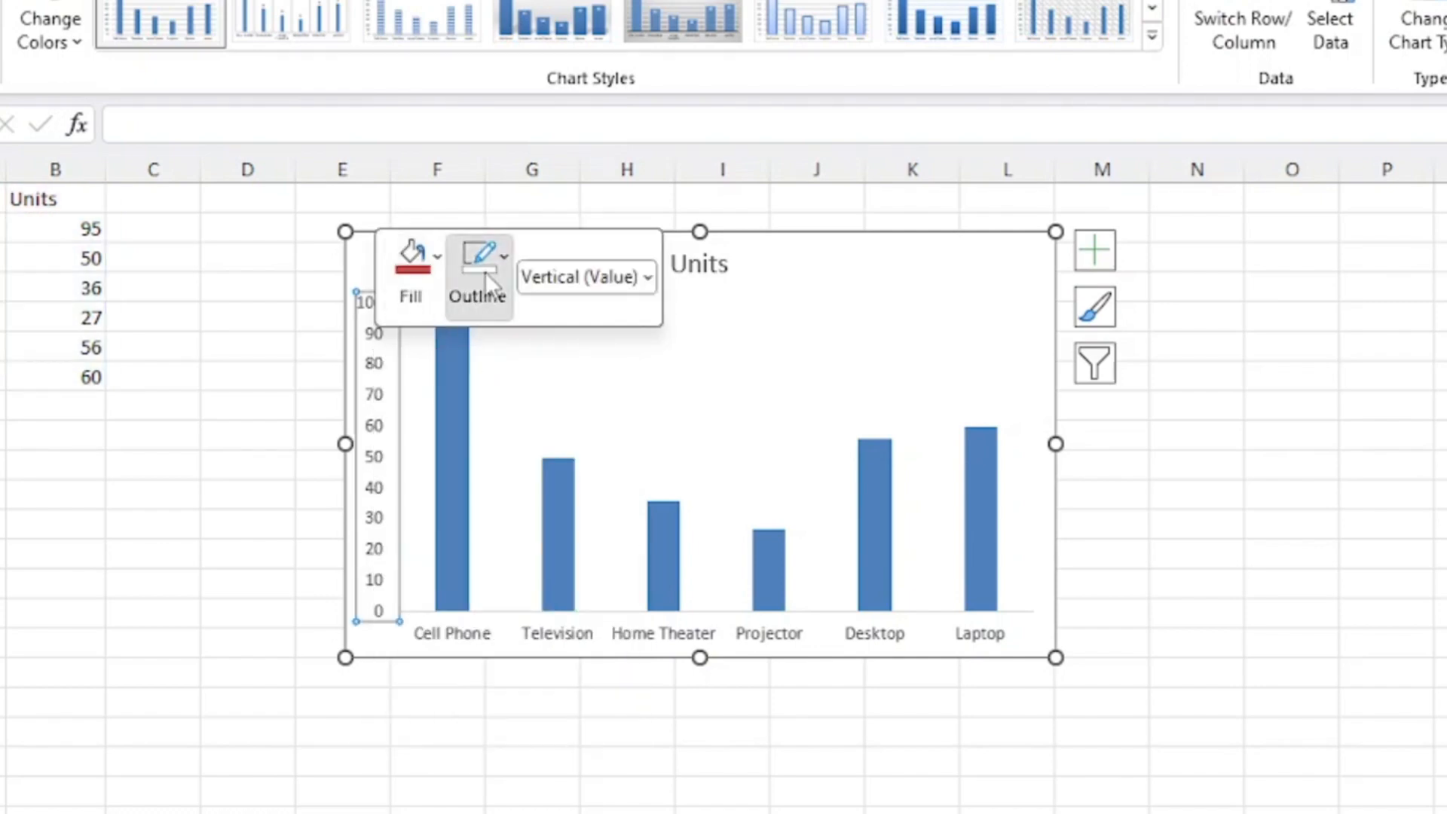
{"action": "mouse_move", "coordinate": [489, 435]}
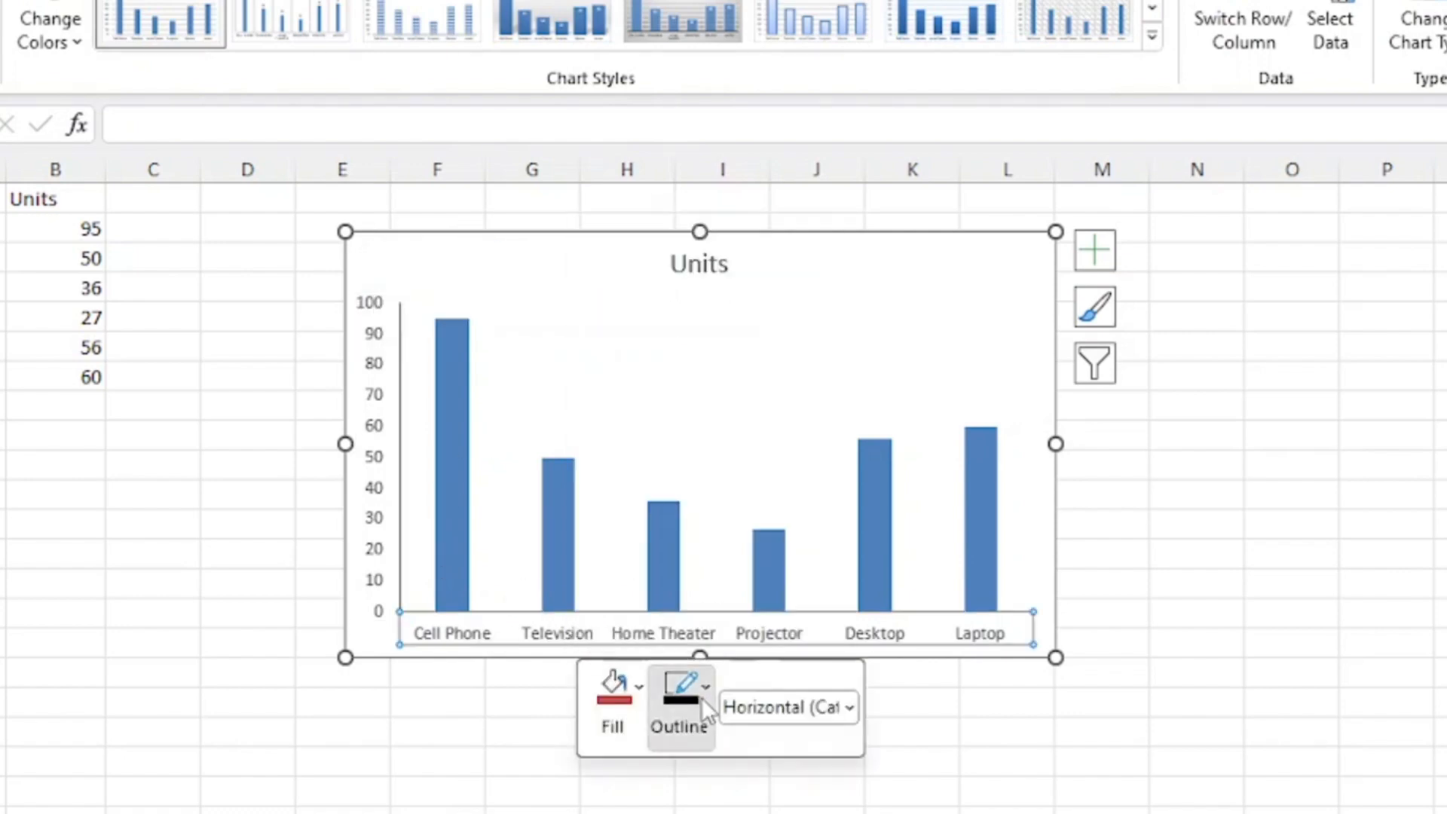
{"action": "left_click", "coordinate": [708, 687]}
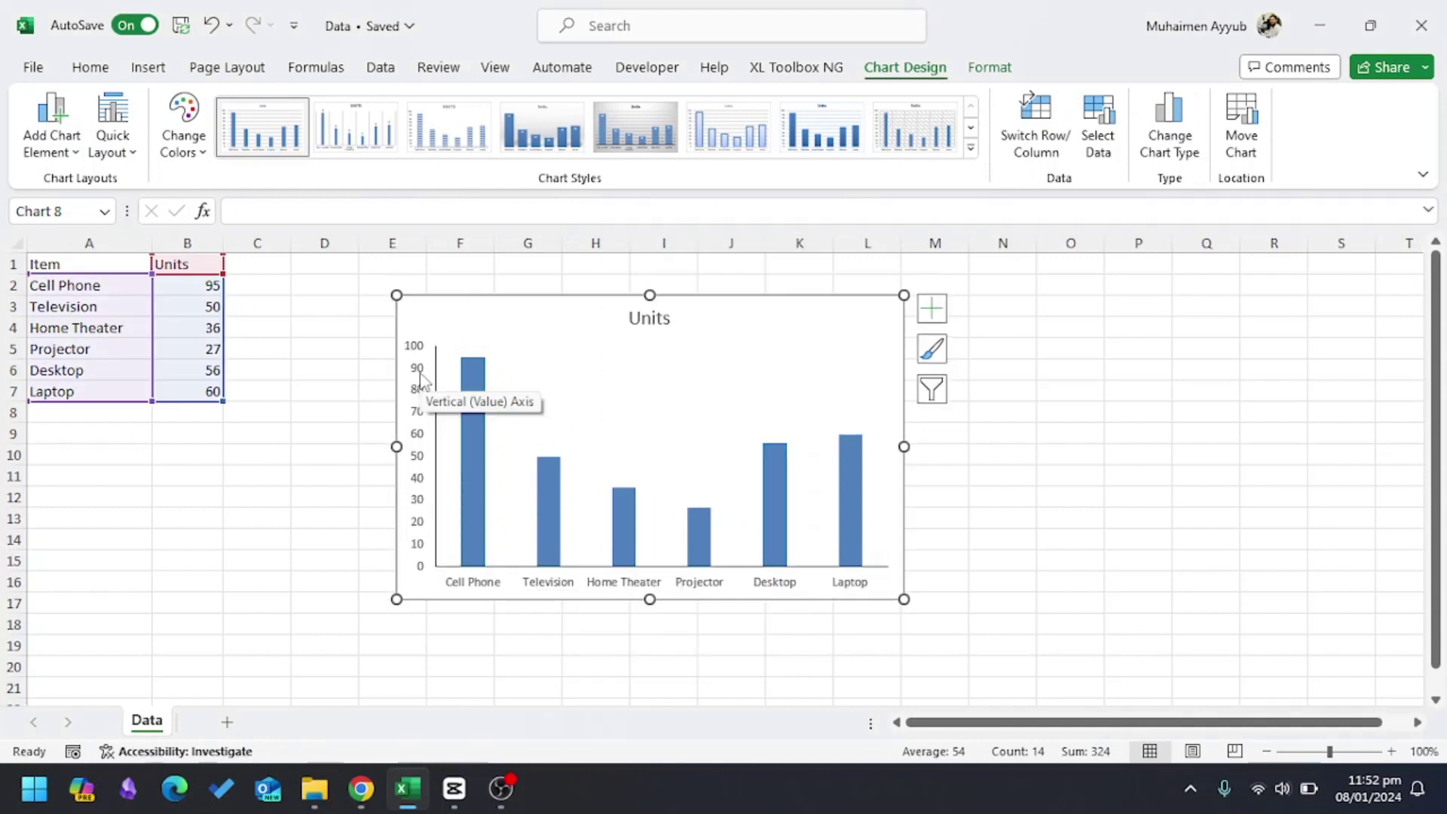
{"action": "mouse_move", "coordinate": [418, 403]}
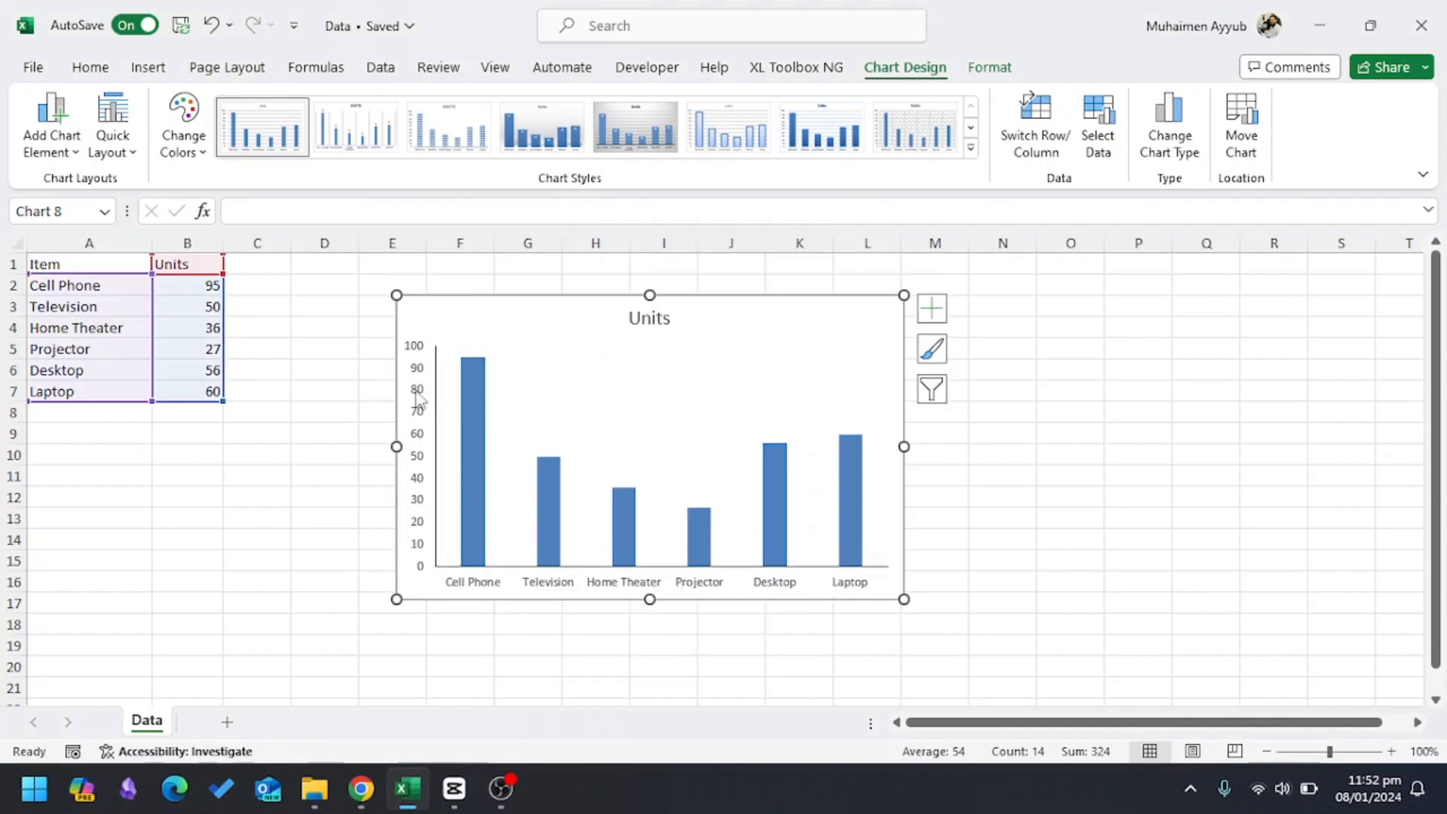
- Set the vertical axis's major tick mark type in the Format Axis pane
{"action": "double_click", "coordinate": [414, 392]}
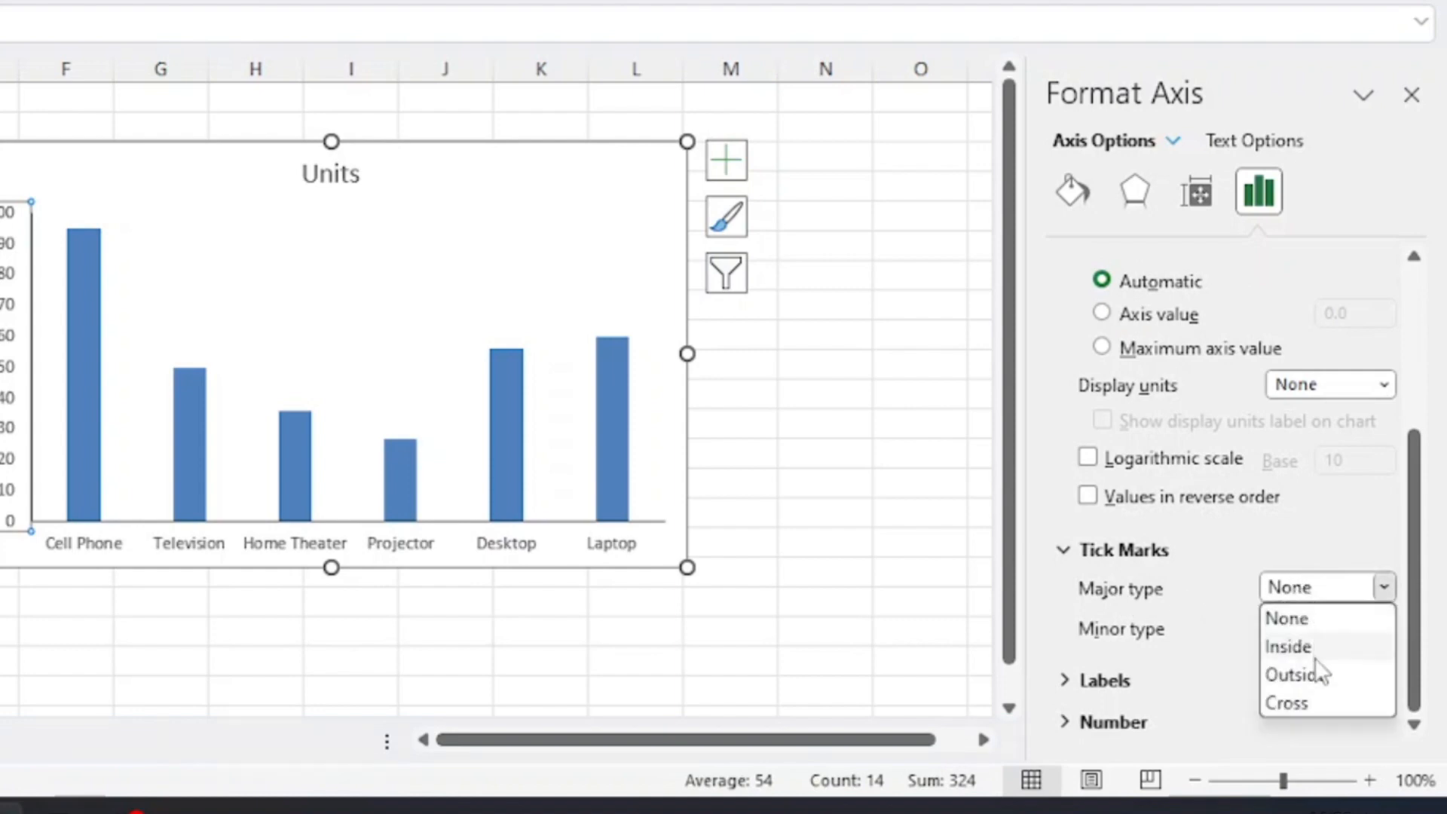
{"action": "left_click", "coordinate": [1295, 674]}
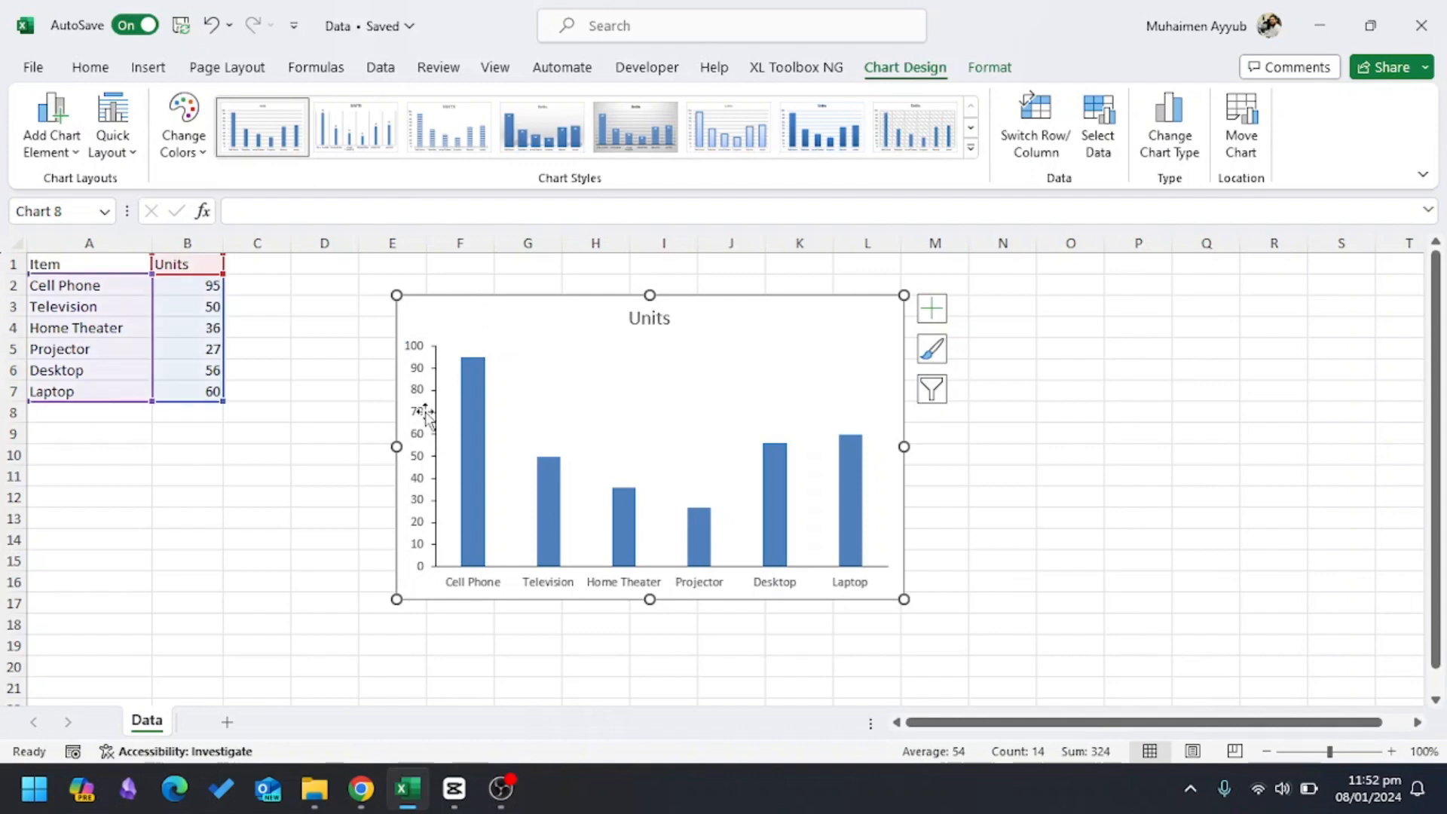
{"action": "mouse_move", "coordinate": [424, 392]}
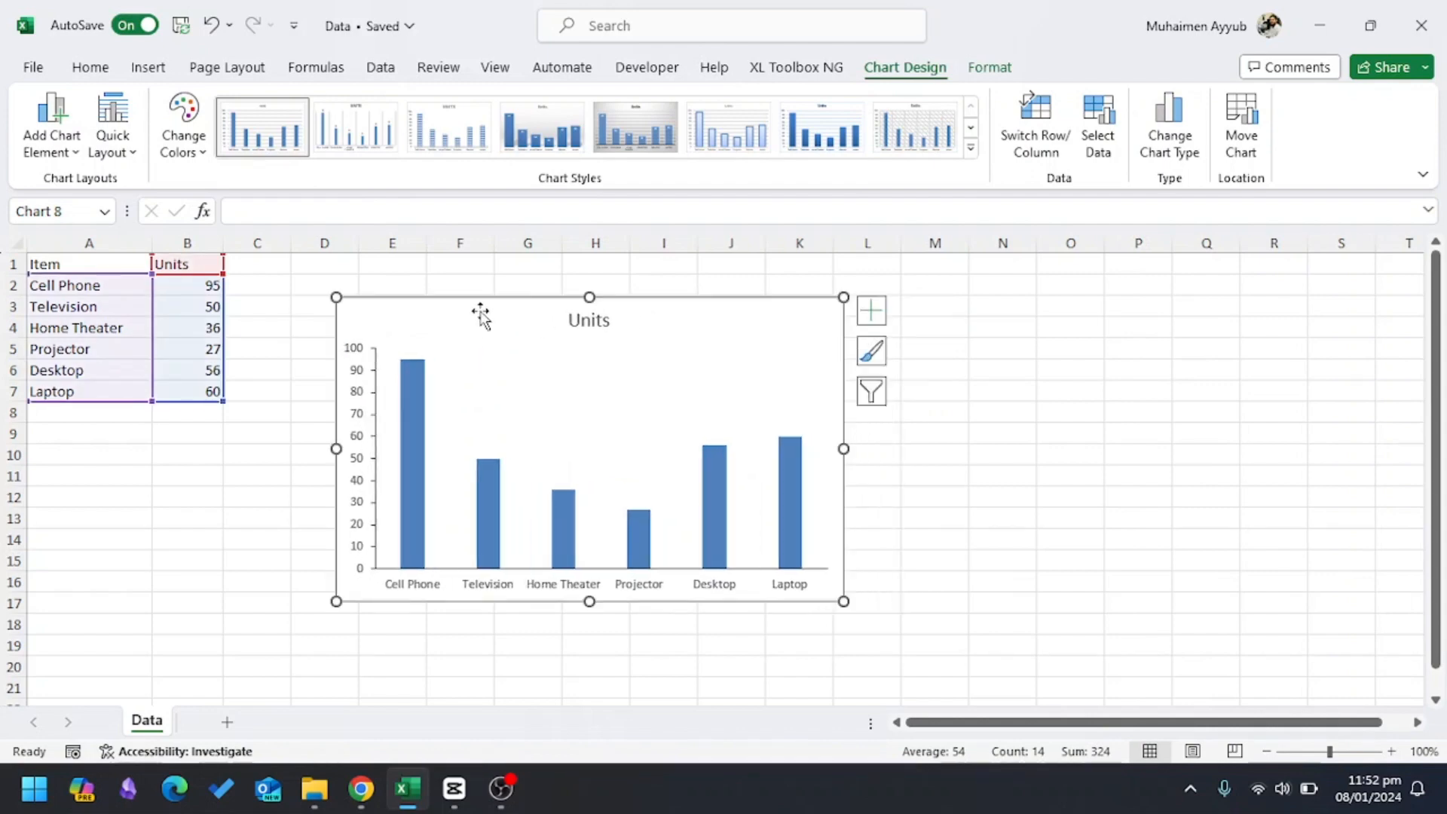
{"action": "mouse_move", "coordinate": [410, 568]}
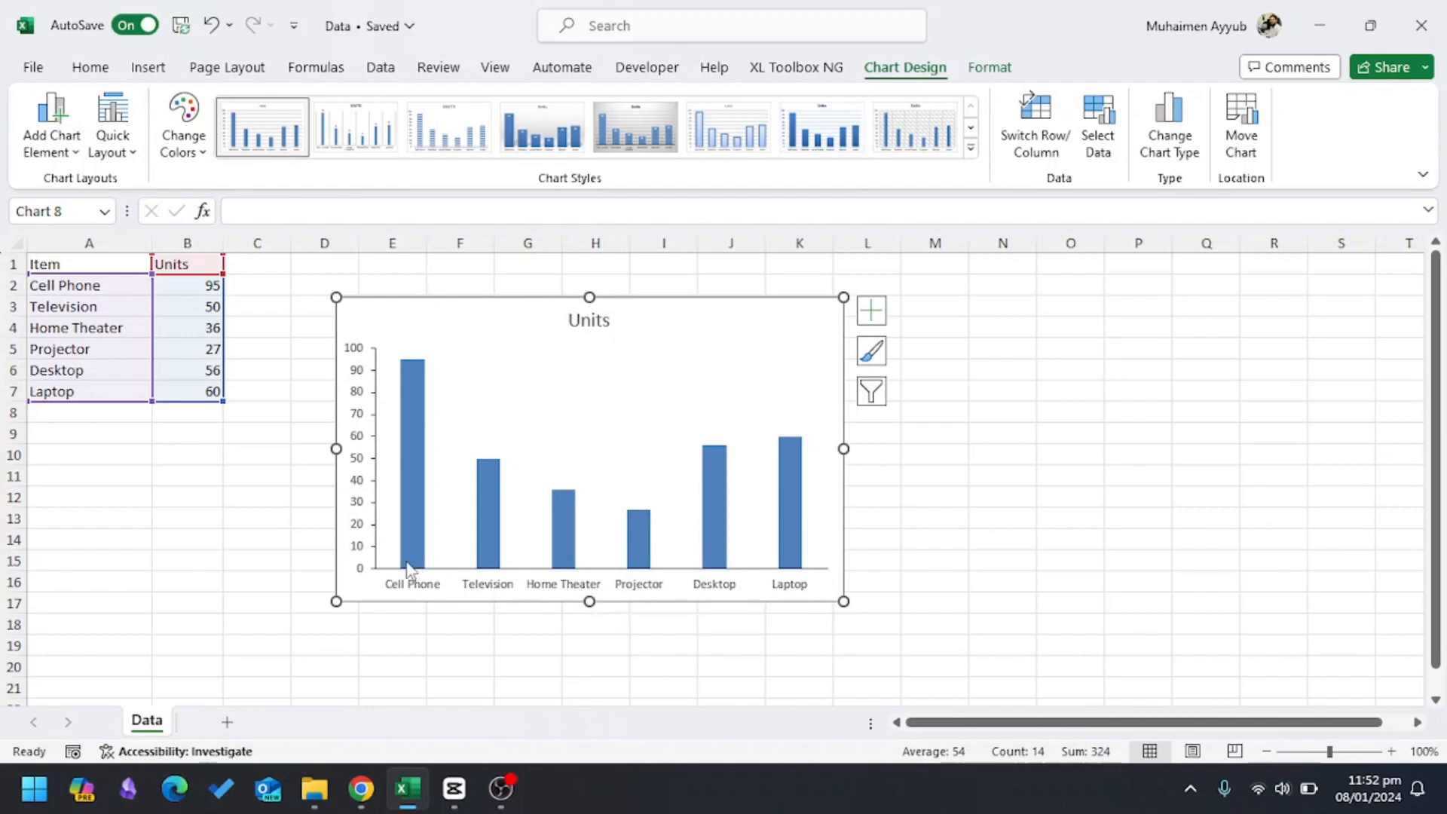
{"action": "mouse_move", "coordinate": [417, 310]}
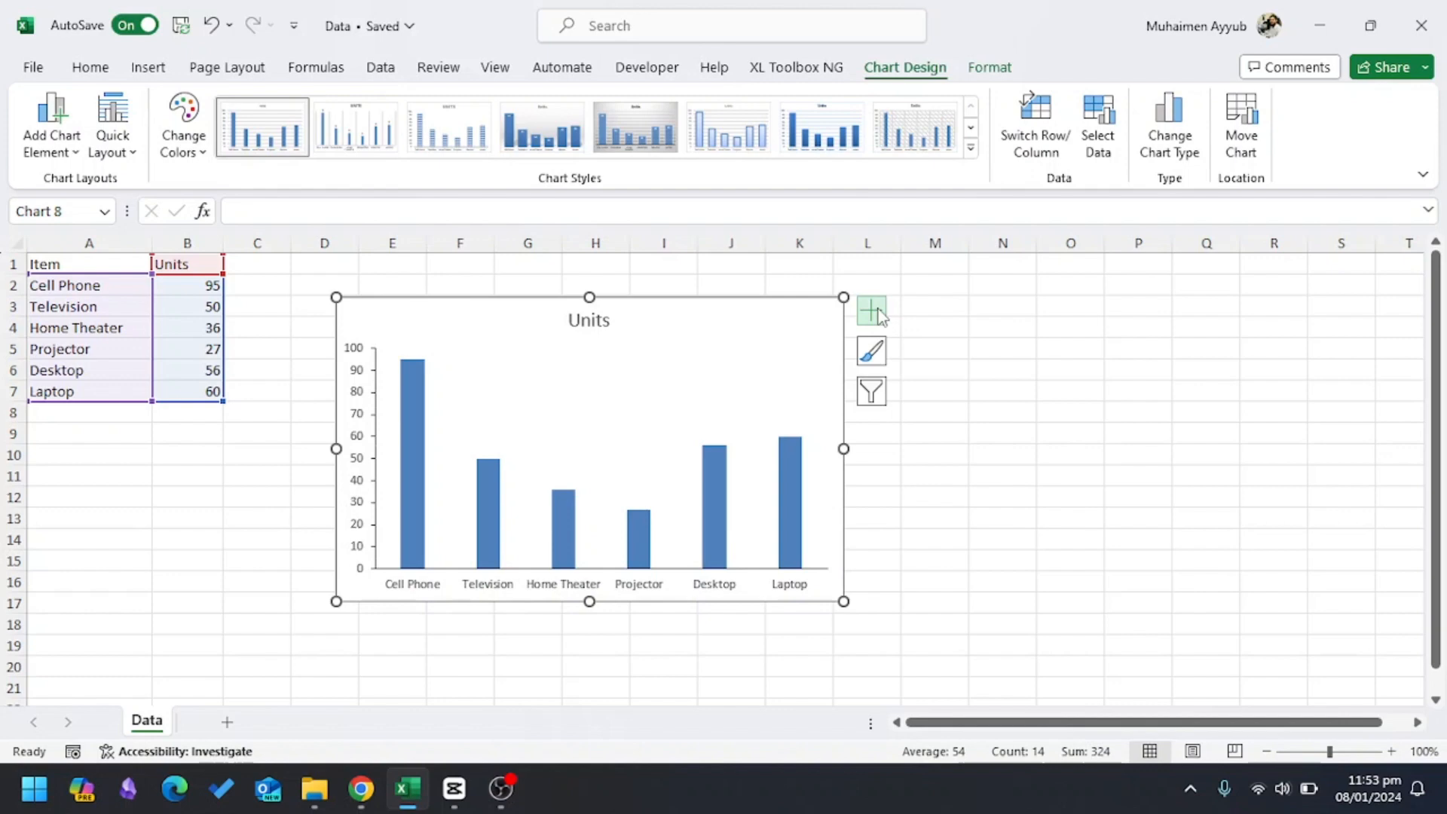
- Turn on axis titles and label the horizontal axis 'Devices'
{"action": "left_click", "coordinate": [871, 310]}
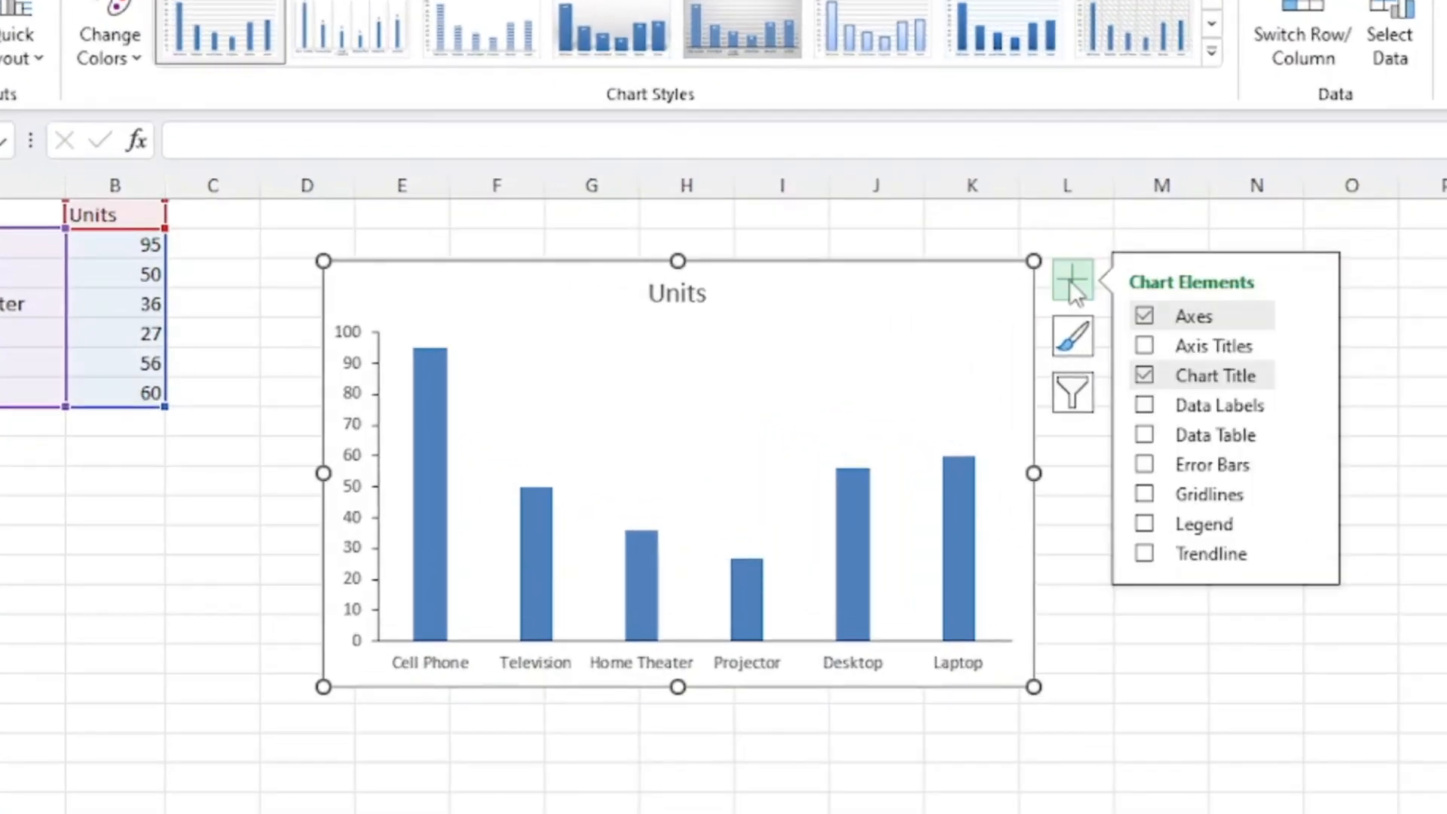
{"action": "left_click", "coordinate": [1144, 346]}
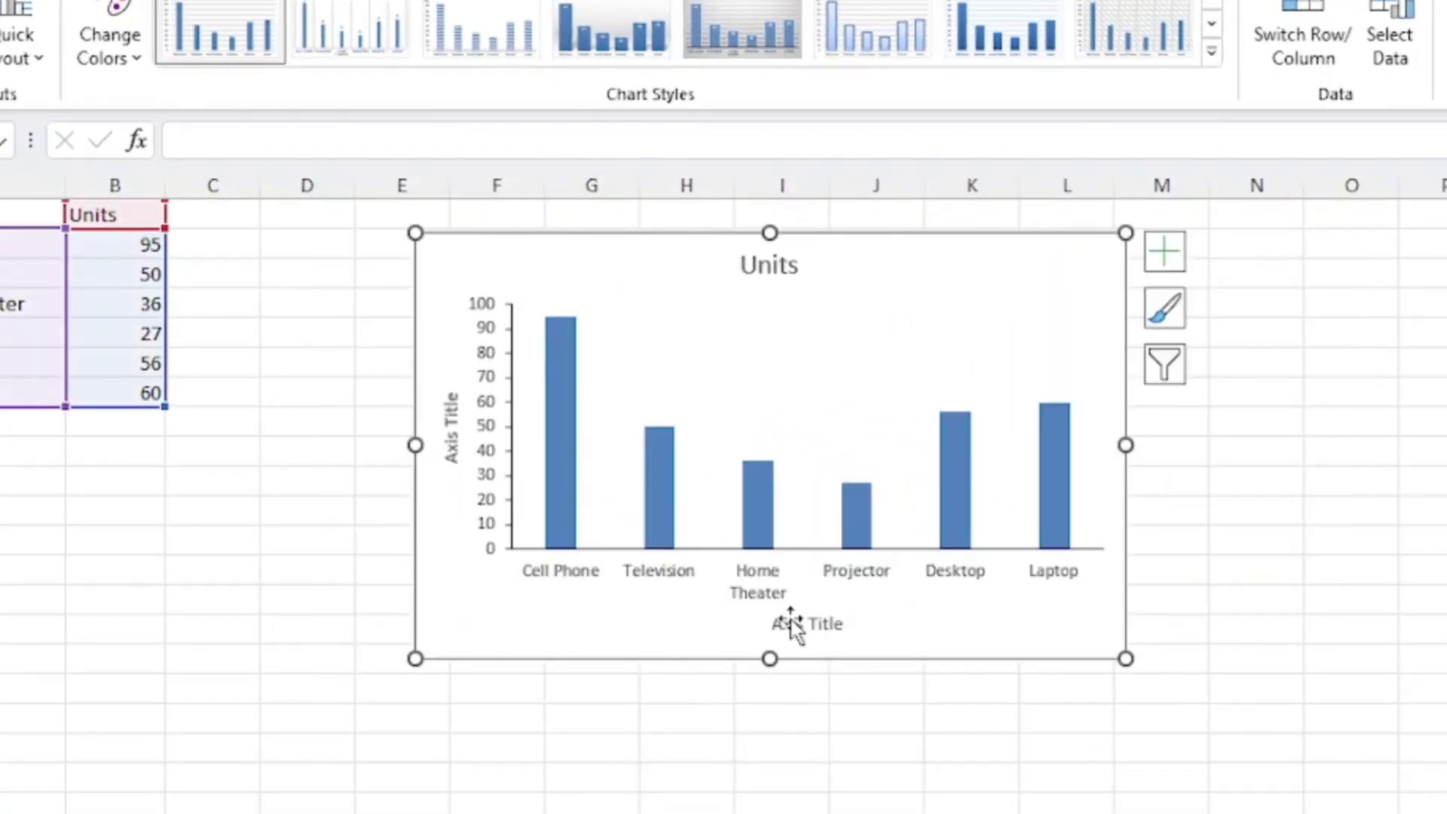
{"action": "left_click", "coordinate": [804, 624]}
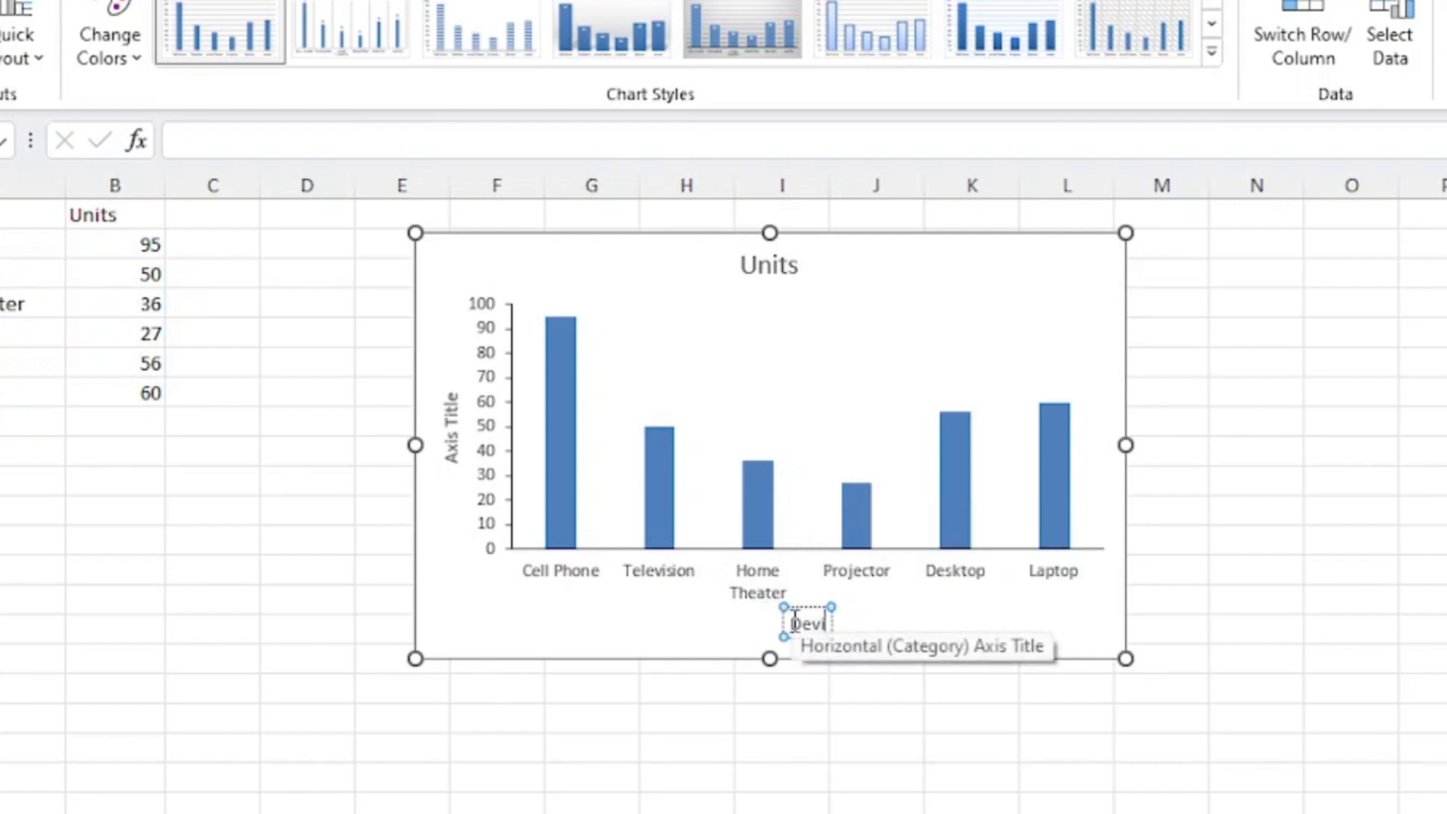
{"action": "type", "text": "Devices"}
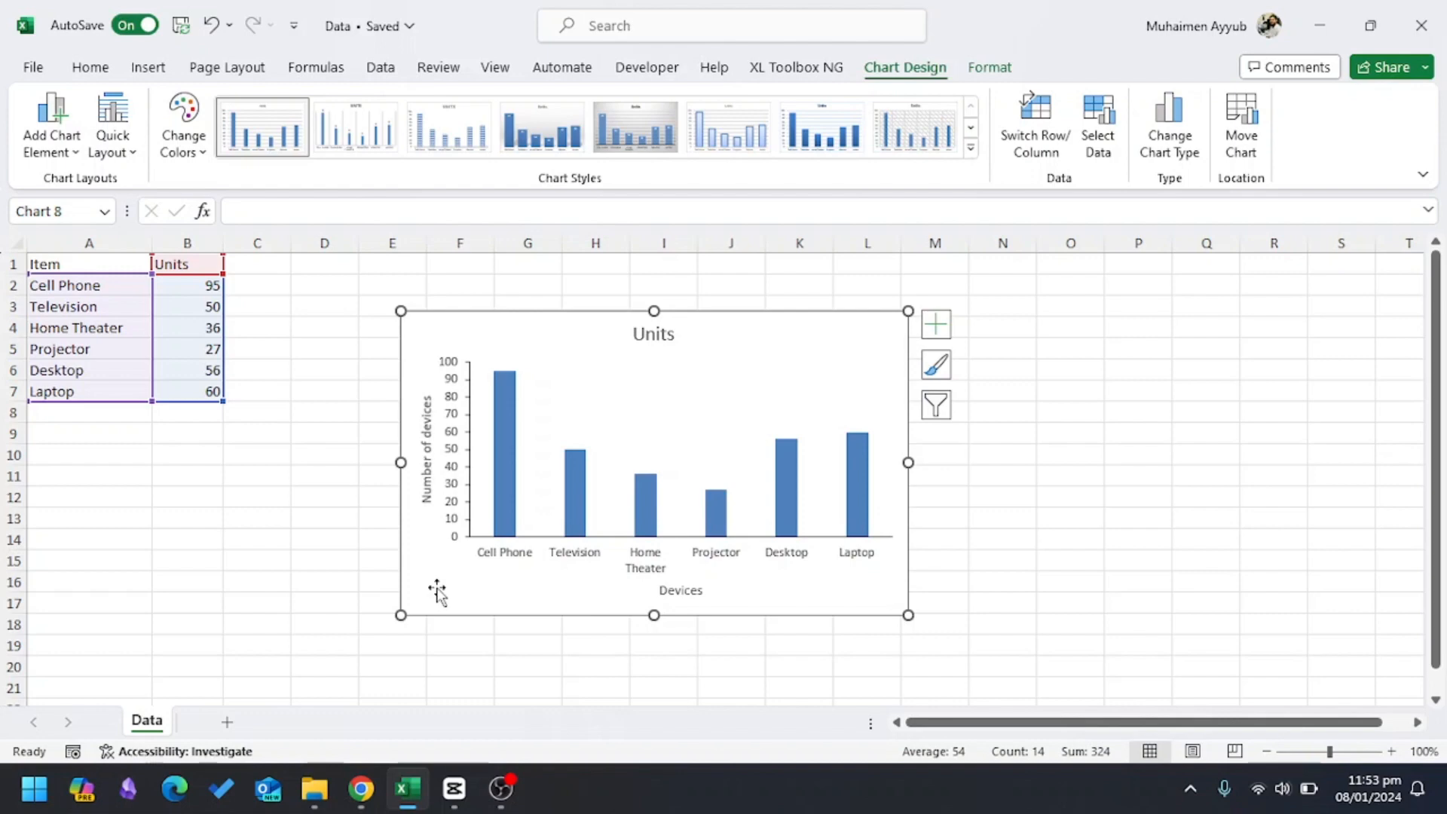
{"action": "mouse_move", "coordinate": [434, 608]}
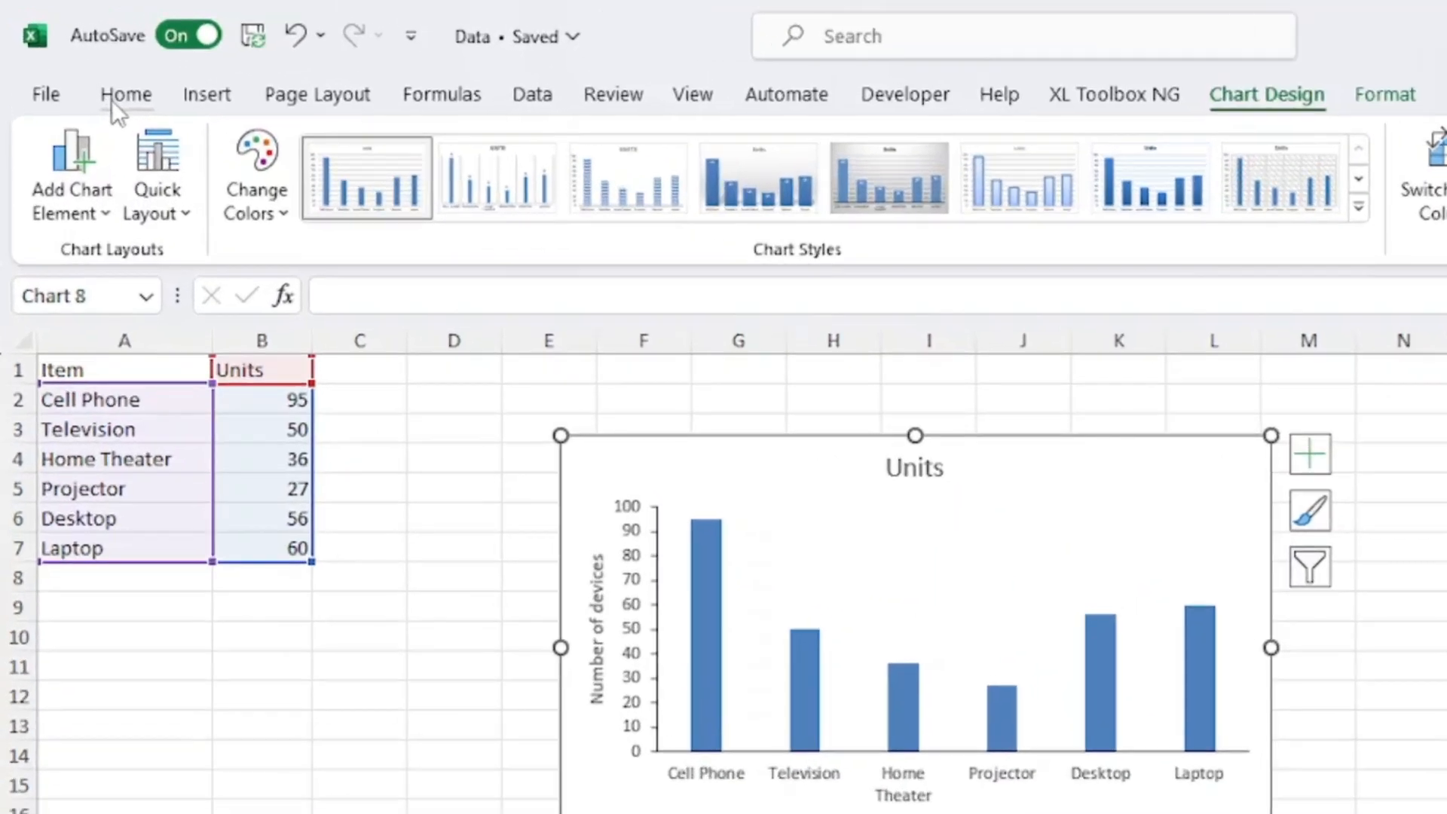
- Apply Times New Roman to the chart text and make the titles bold
{"action": "left_click", "coordinate": [126, 93]}
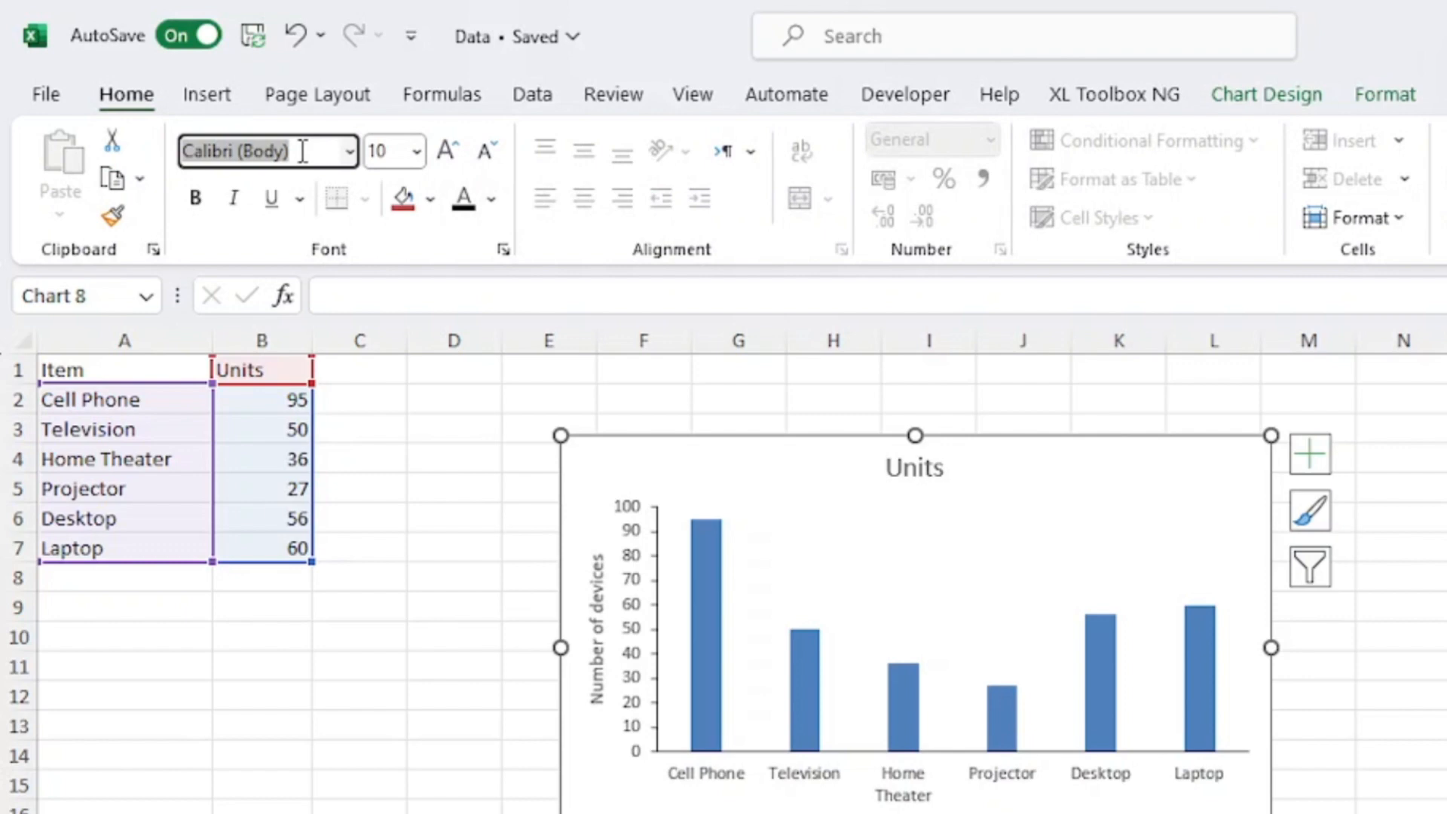
{"action": "type", "text": "Times New Roman"}
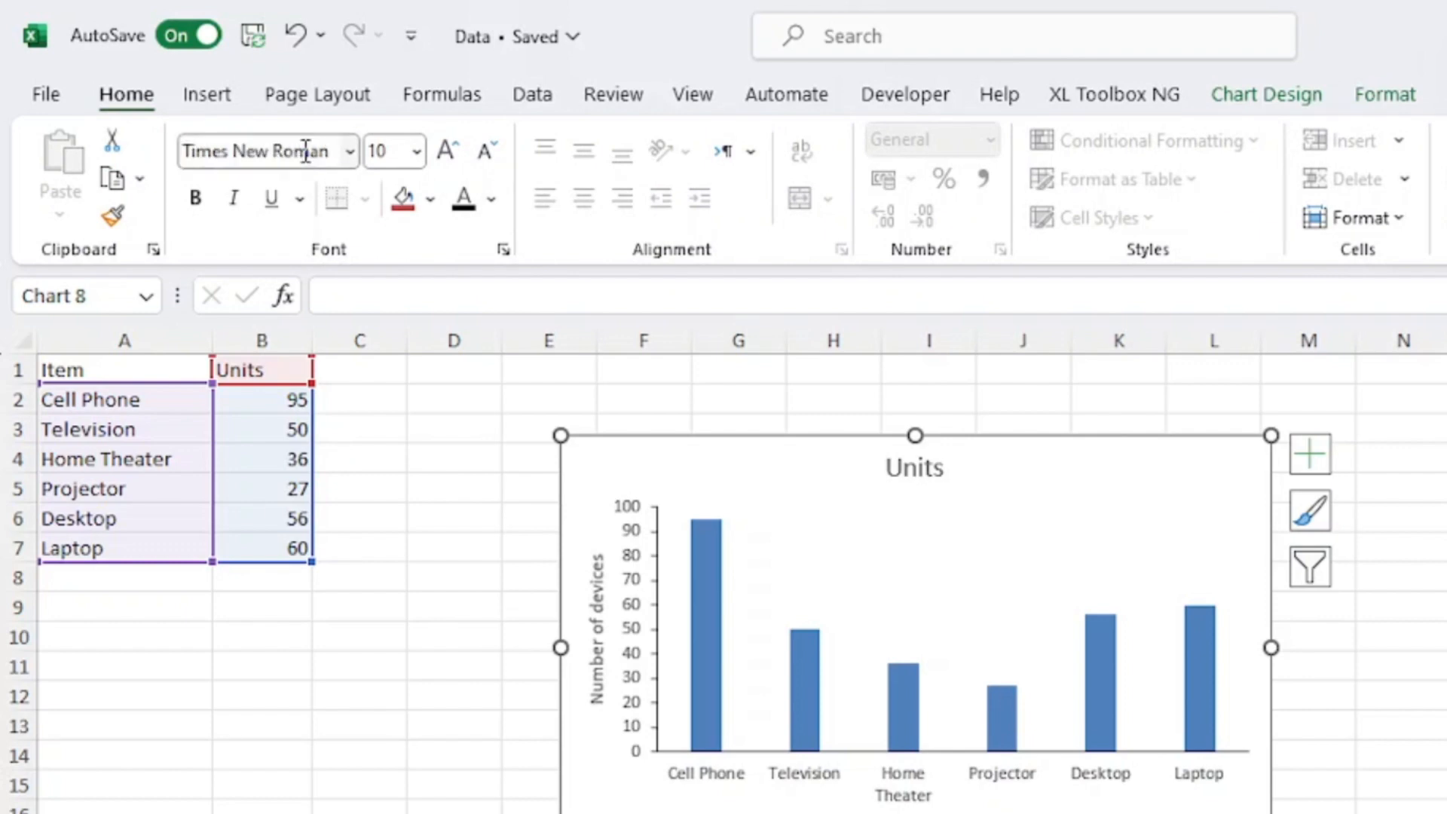
{"action": "left_click", "coordinate": [490, 198]}
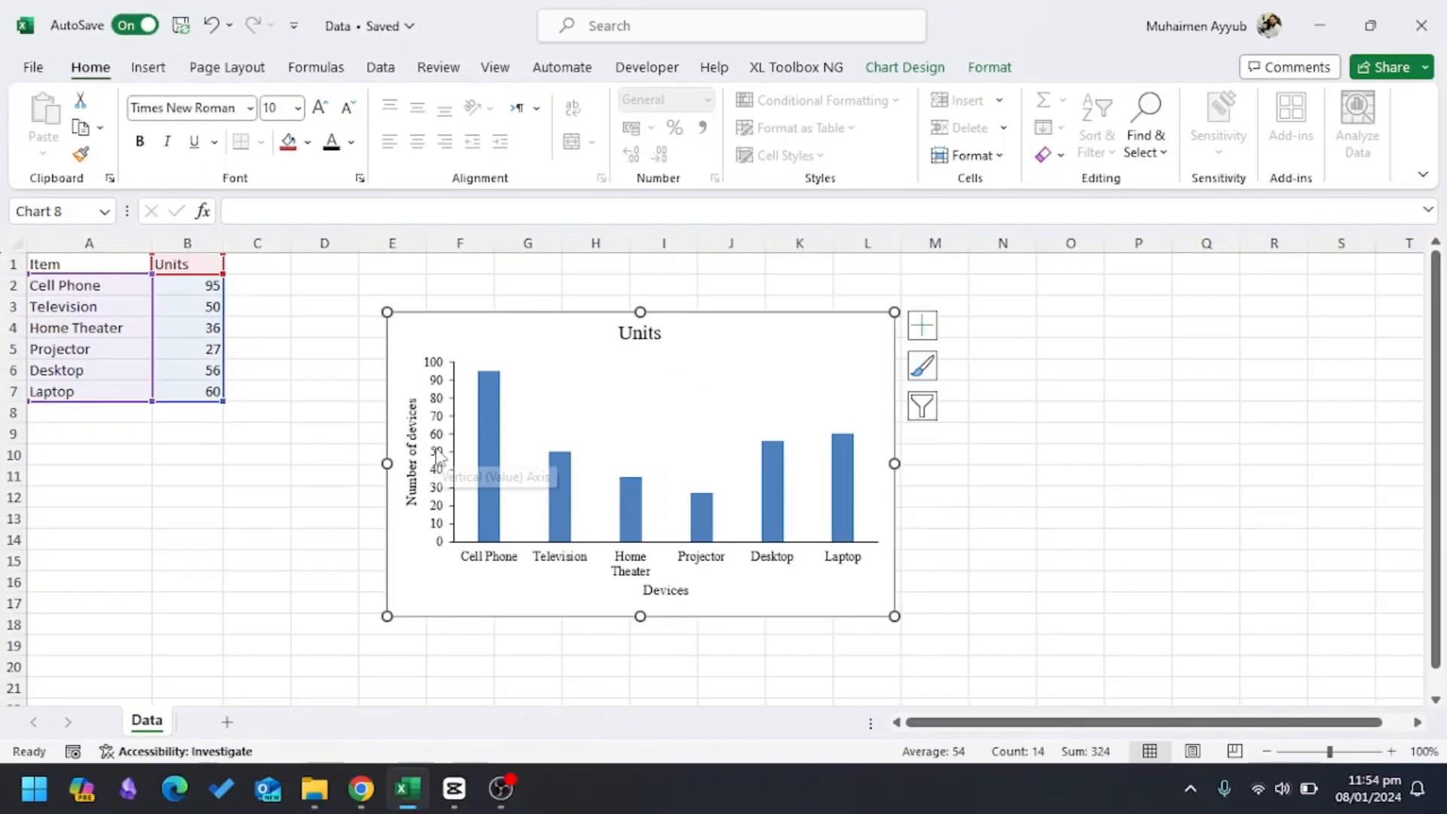
{"action": "mouse_move", "coordinate": [408, 433]}
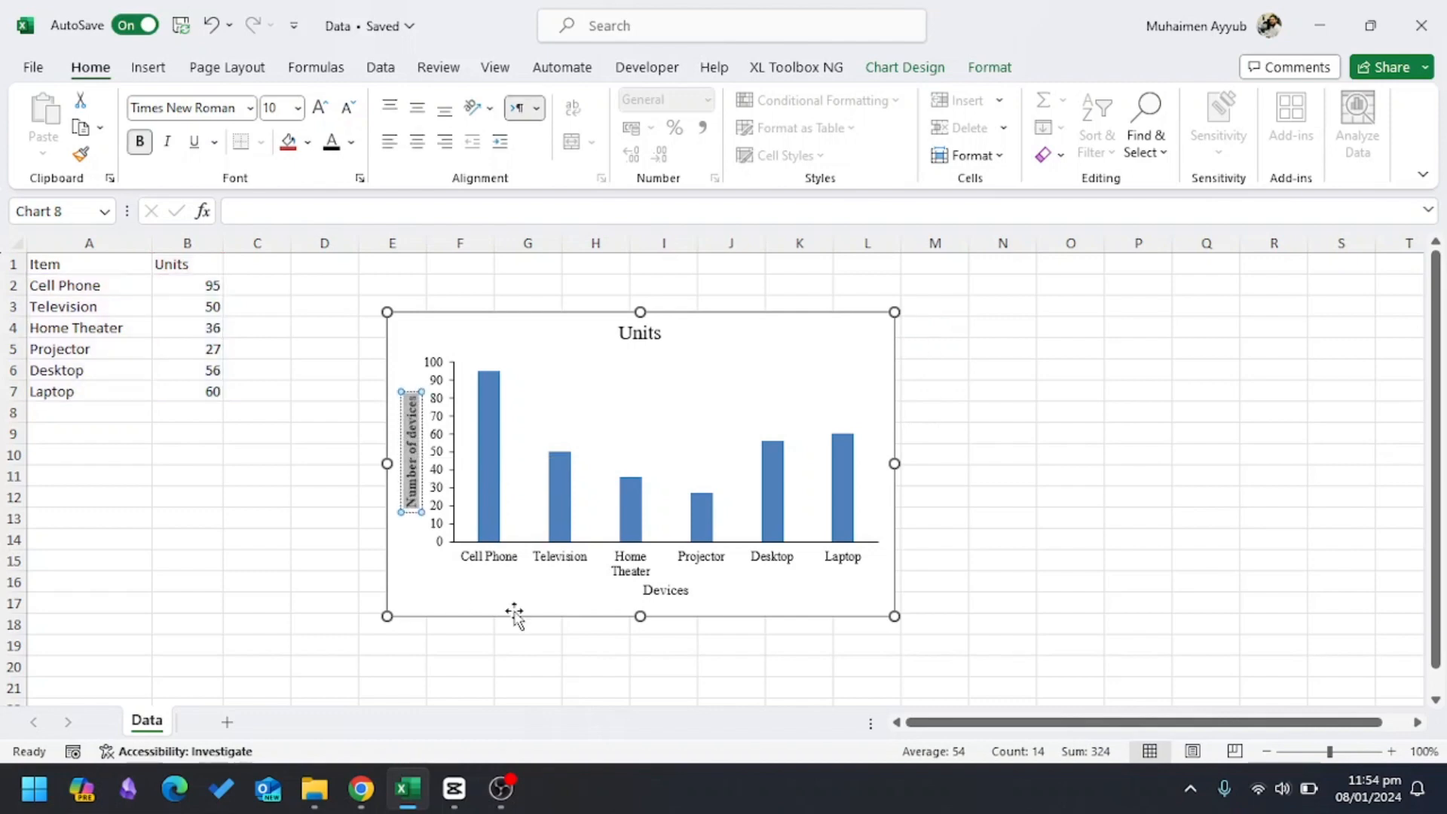
{"action": "left_click", "coordinate": [667, 590]}
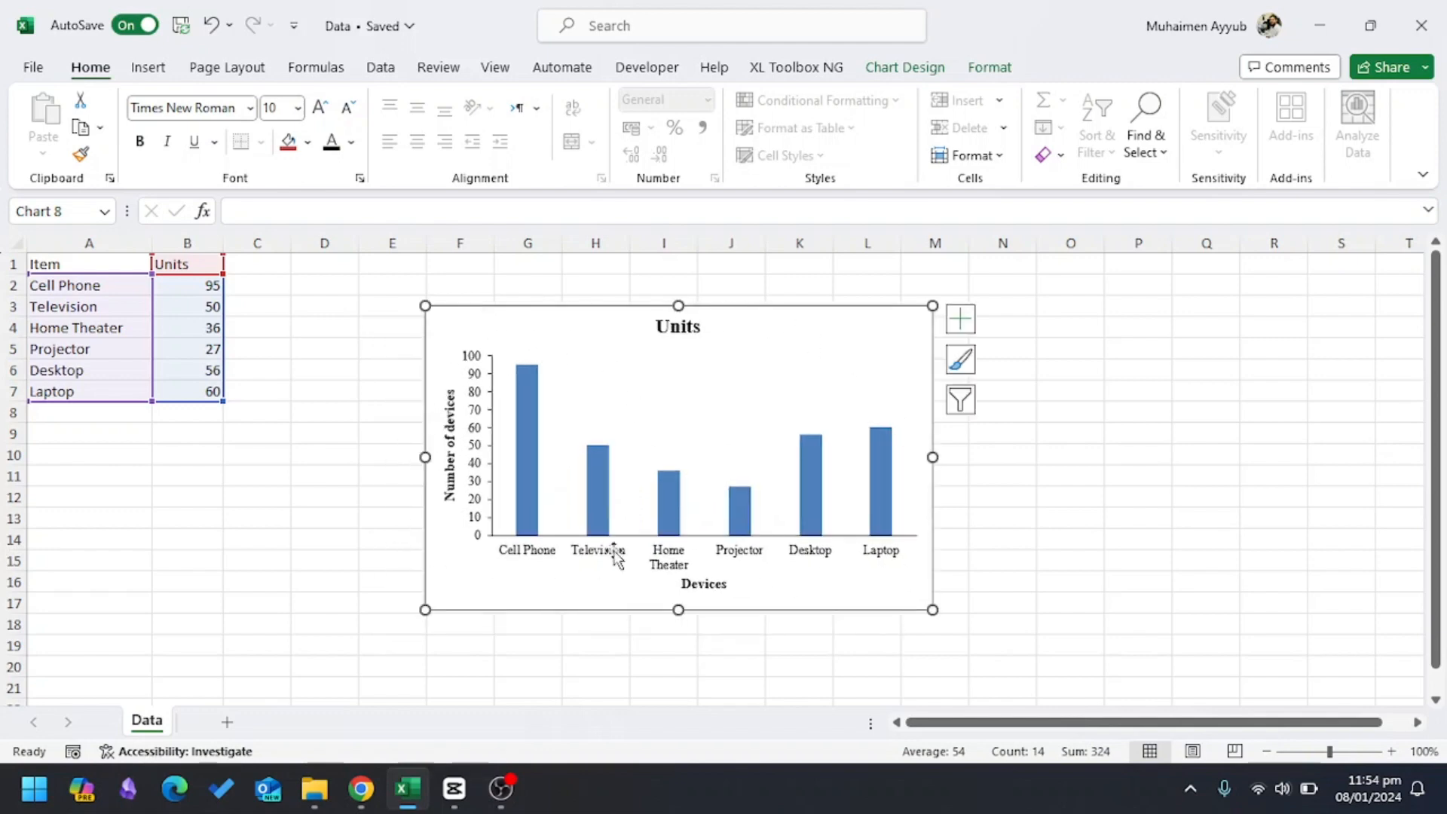
{"action": "mouse_move", "coordinate": [451, 586]}
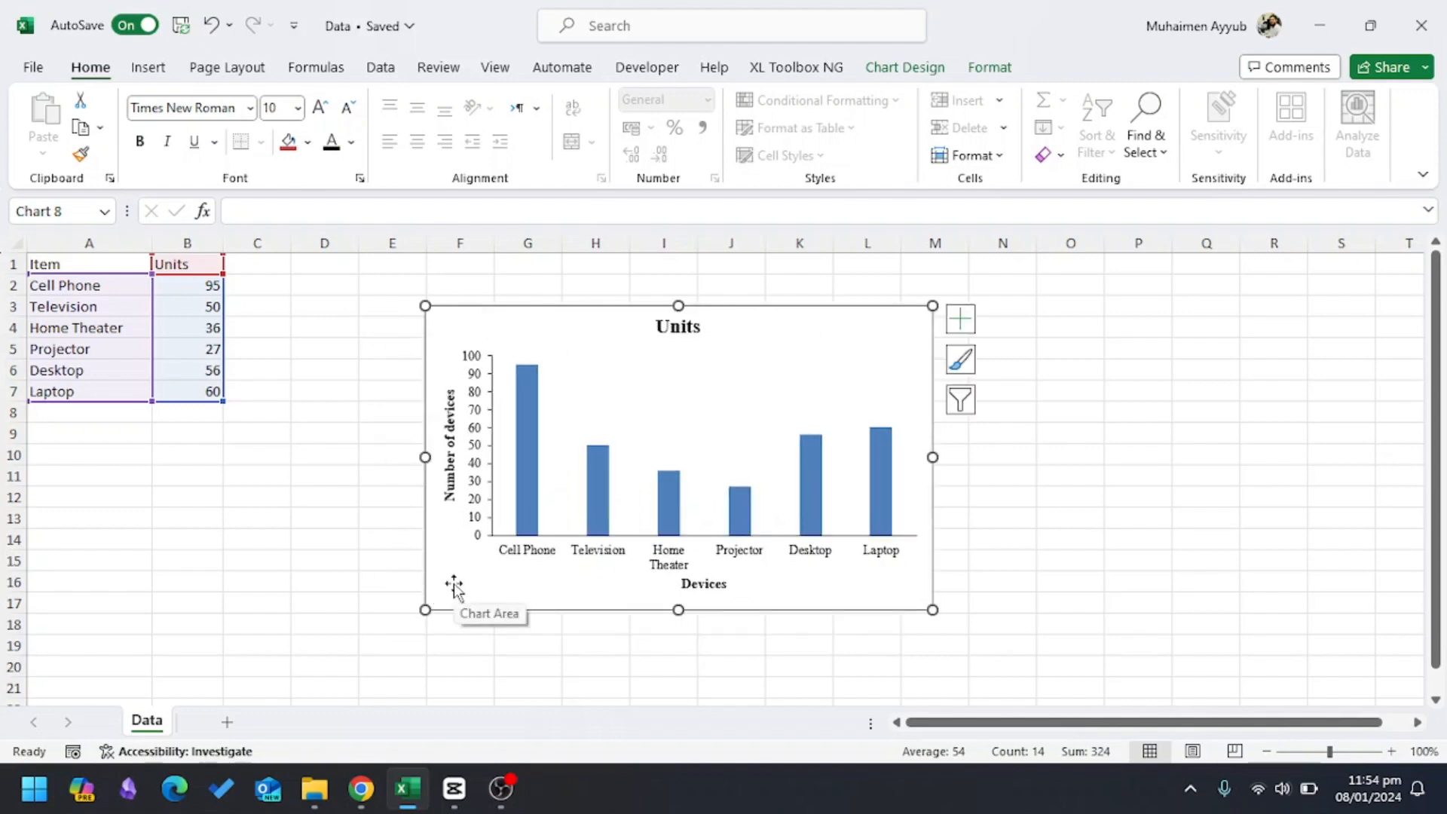
- Bring up the chart's shortcut menu and dismiss it without choosing anything
{"action": "right_click", "coordinate": [451, 584]}
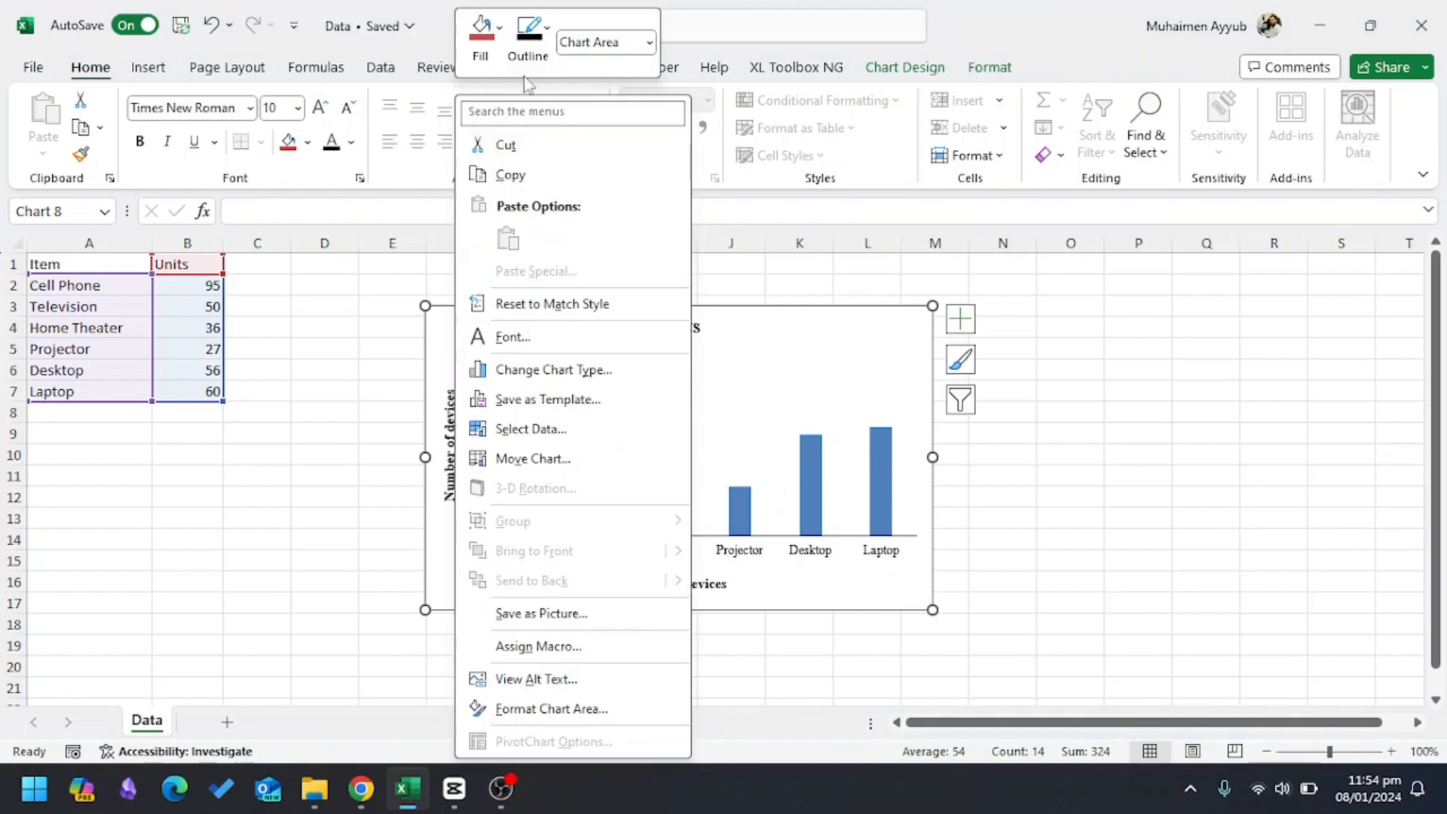
{"action": "left_click", "coordinate": [527, 32]}
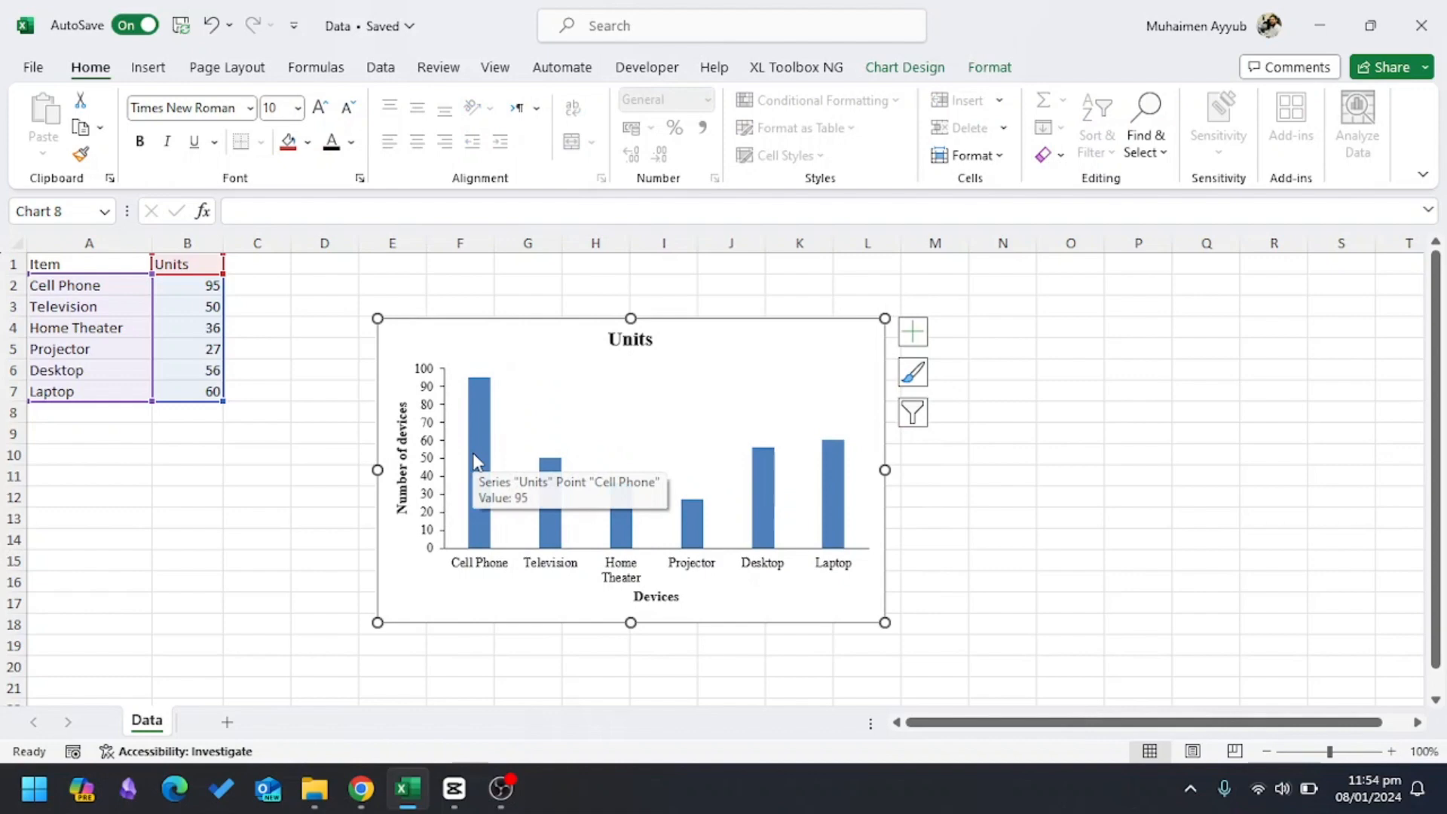
{"action": "mouse_move", "coordinate": [481, 448]}
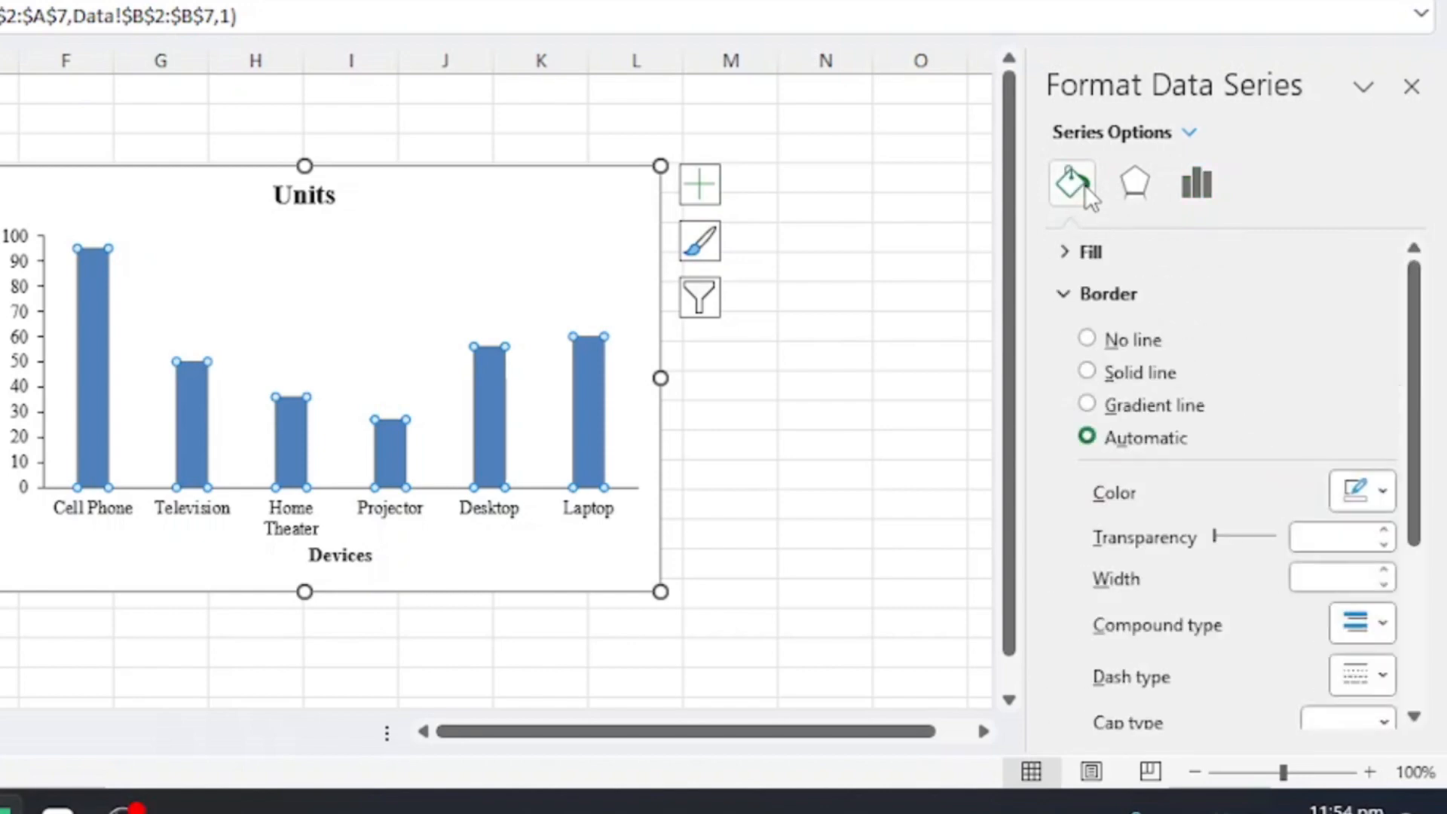
- Give the bars a hatched pattern fill and a thicker solid black outline
{"action": "left_click", "coordinate": [1090, 251]}
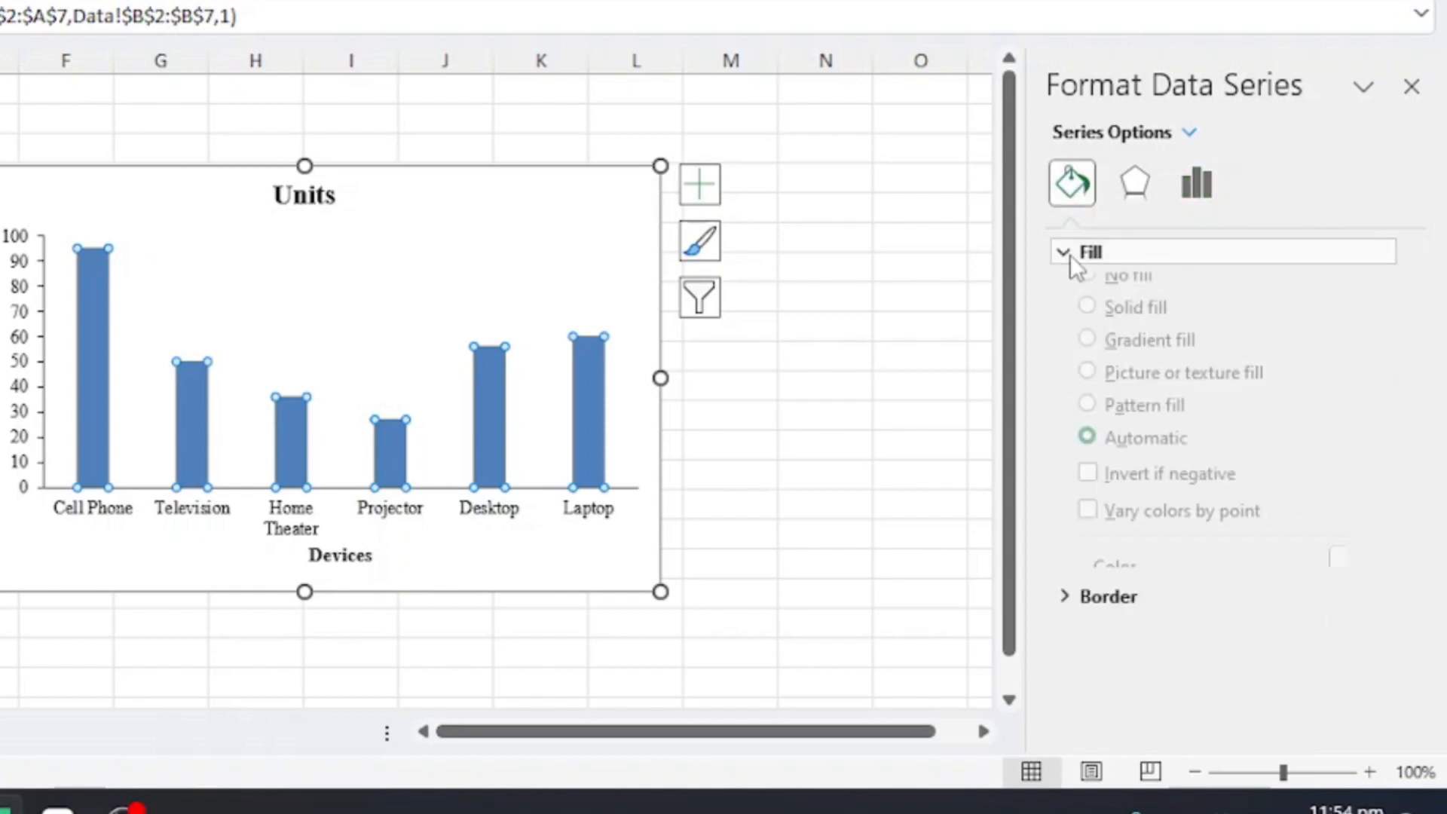
{"action": "left_click", "coordinate": [1087, 429]}
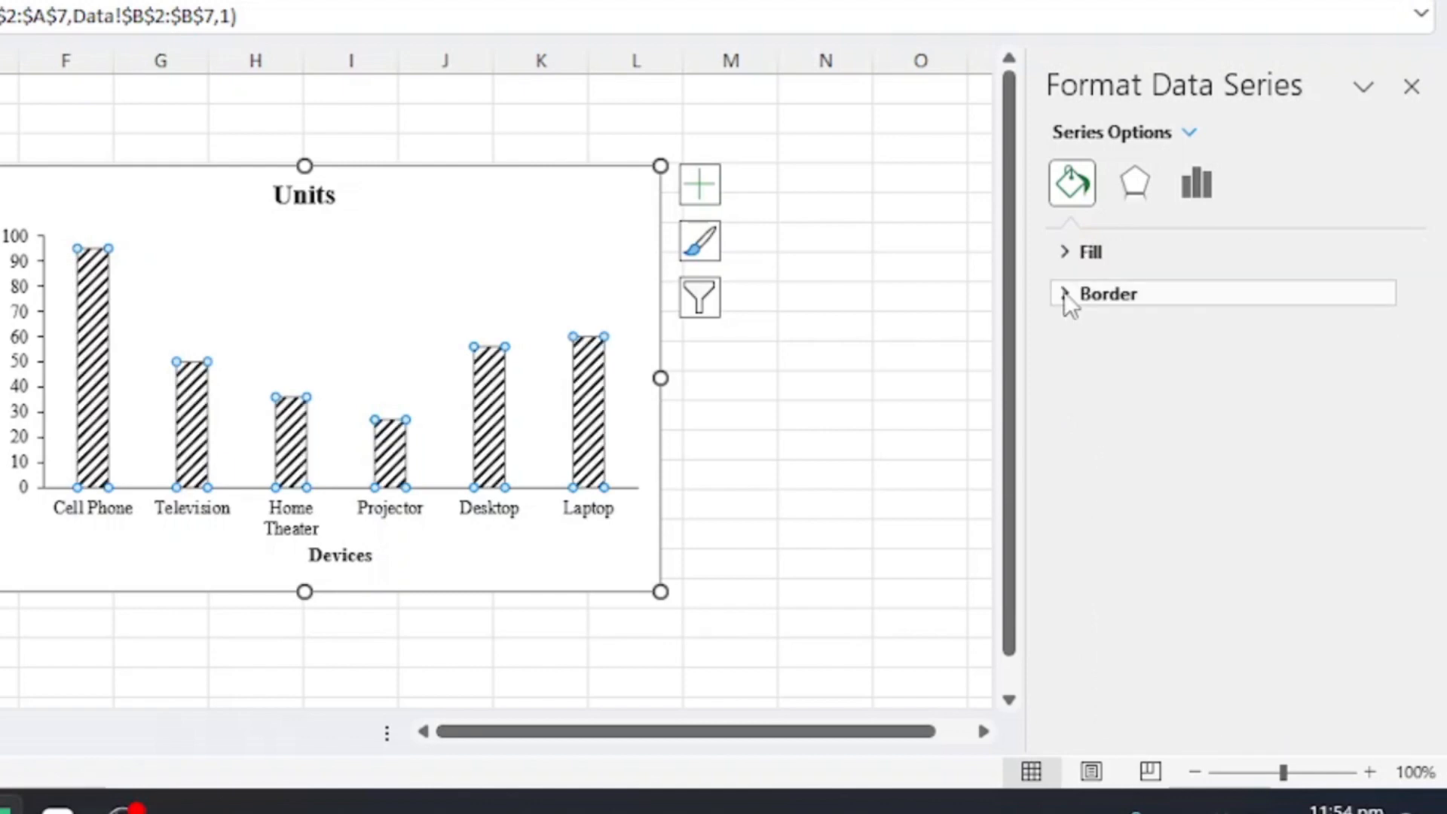
{"action": "left_click", "coordinate": [1066, 294]}
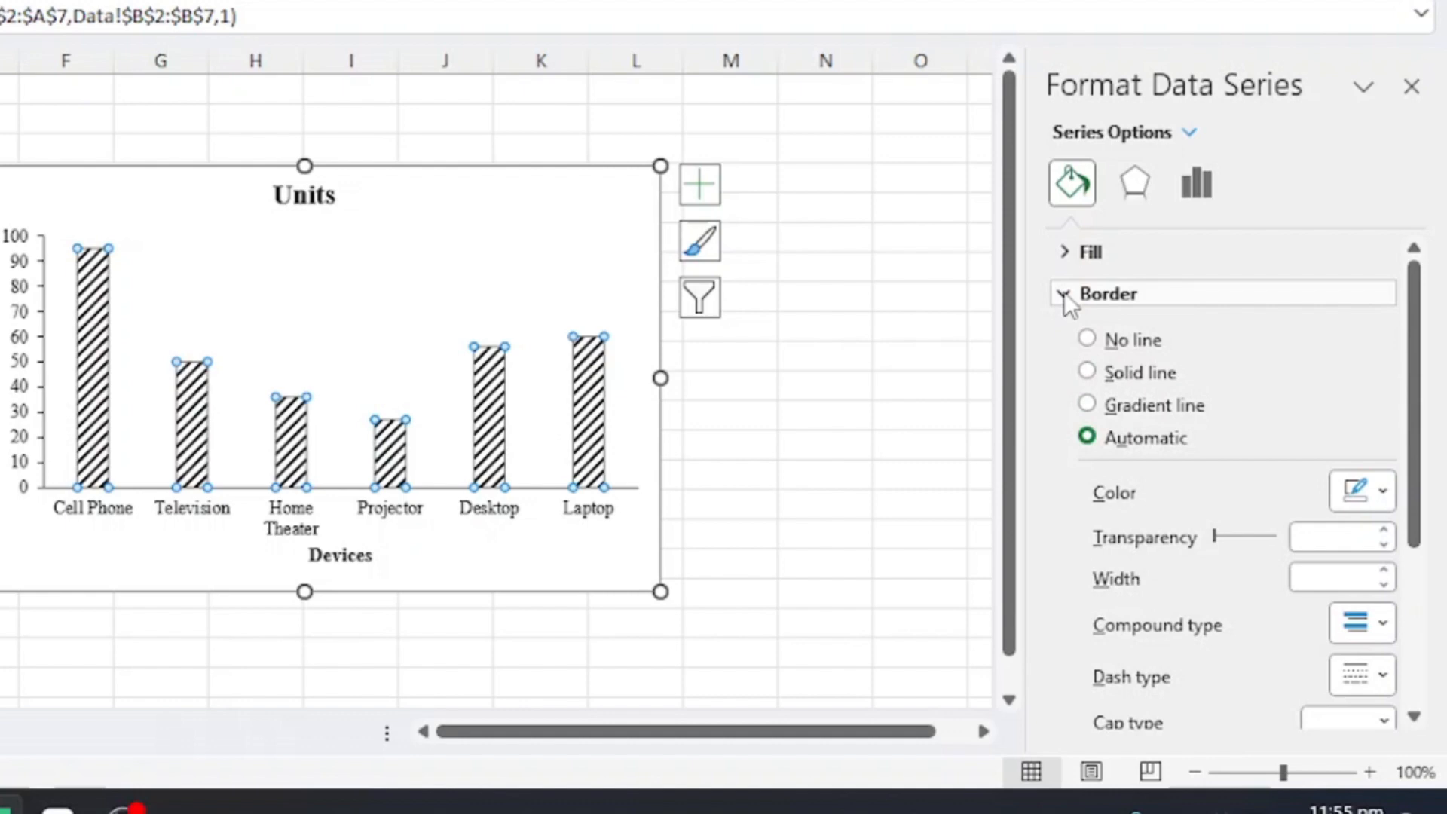
{"action": "left_click", "coordinate": [1087, 373]}
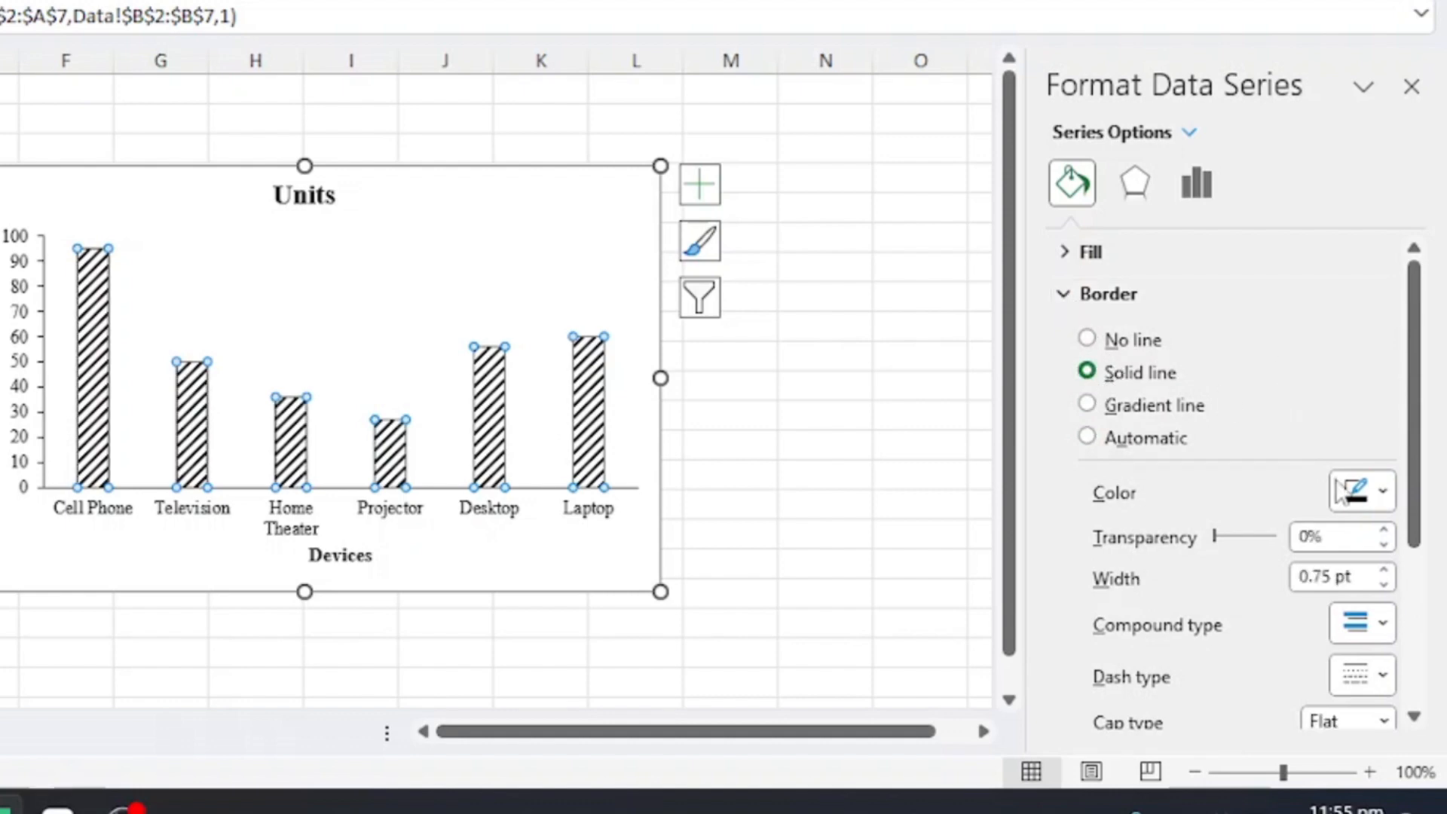
{"action": "left_click", "coordinate": [1378, 492]}
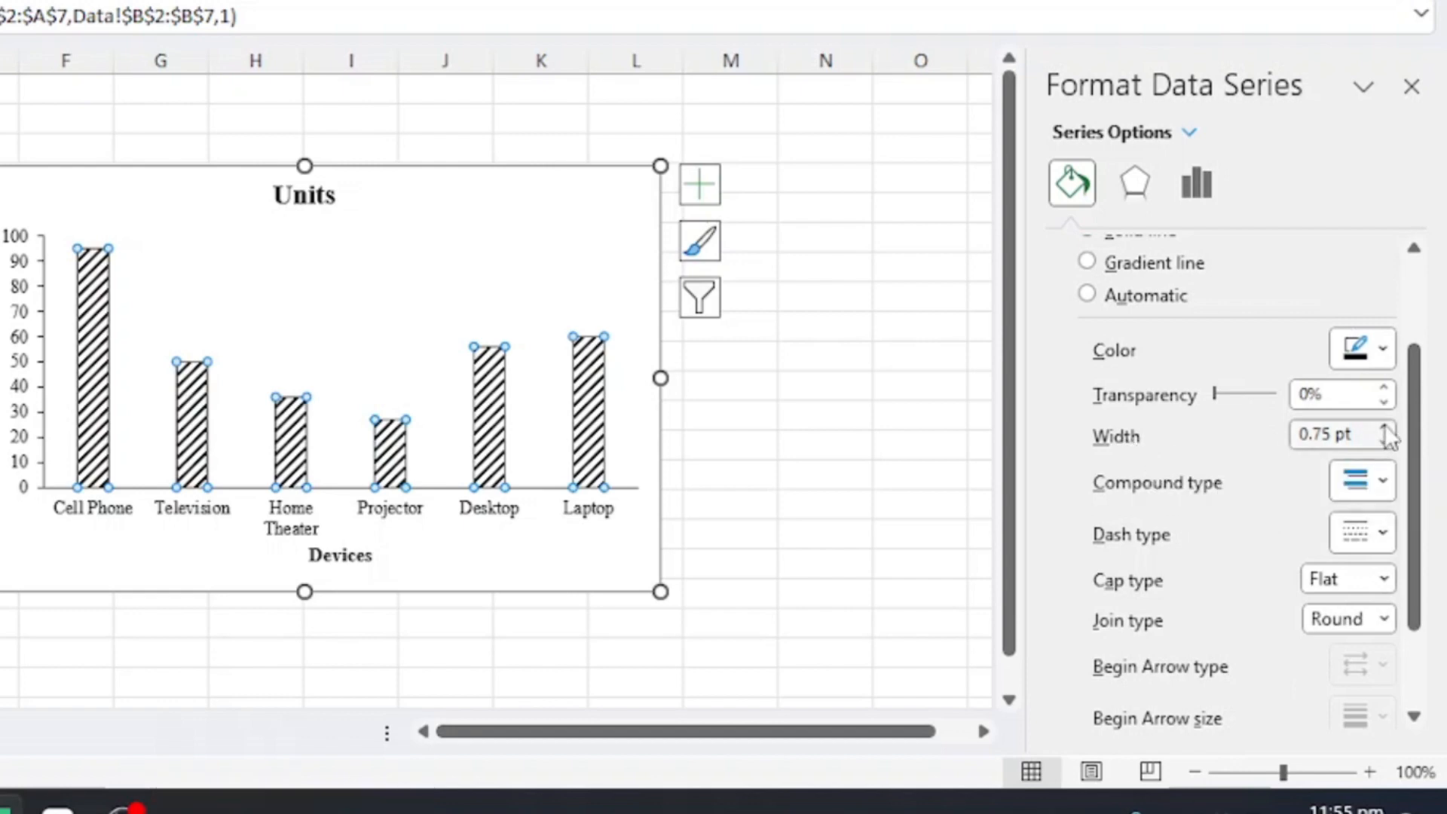
{"action": "left_click", "coordinate": [1385, 428]}
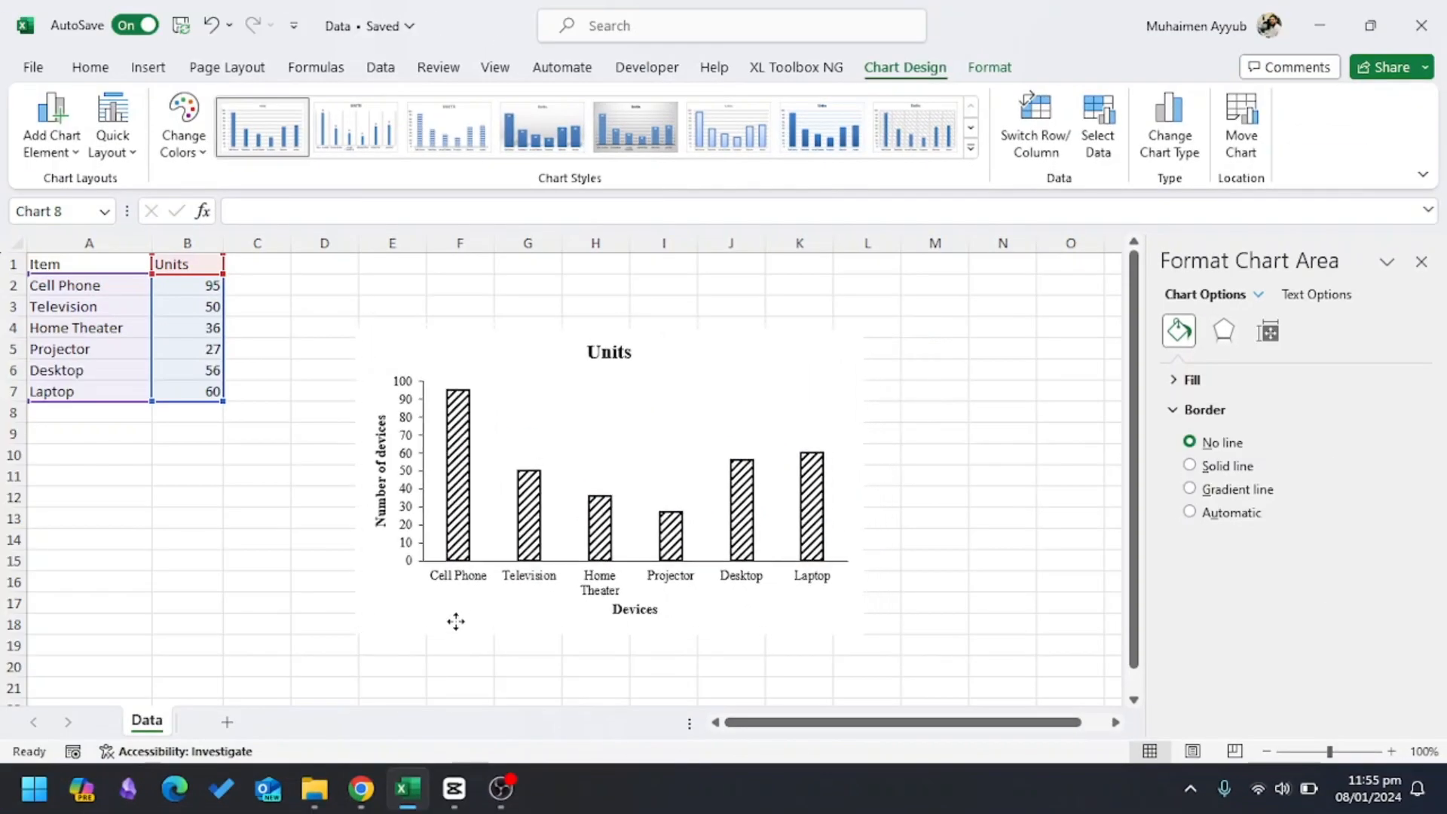
- Nudge the chart right and save it as the picture Picture2.png
{"action": "left_click_drag", "start_coordinate": [456, 621], "coordinate": [521, 617]}
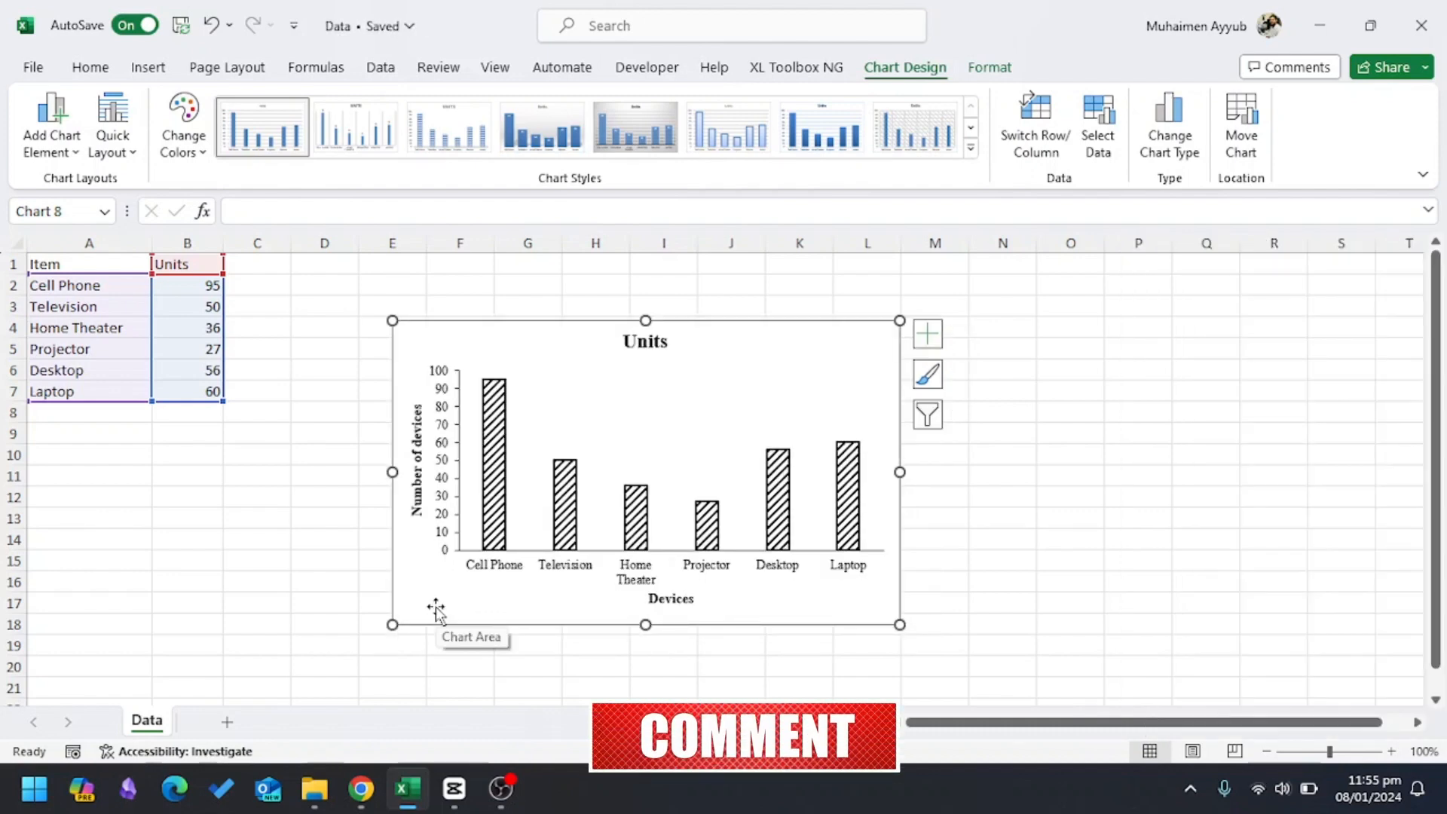
{"action": "right_click", "coordinate": [433, 608]}
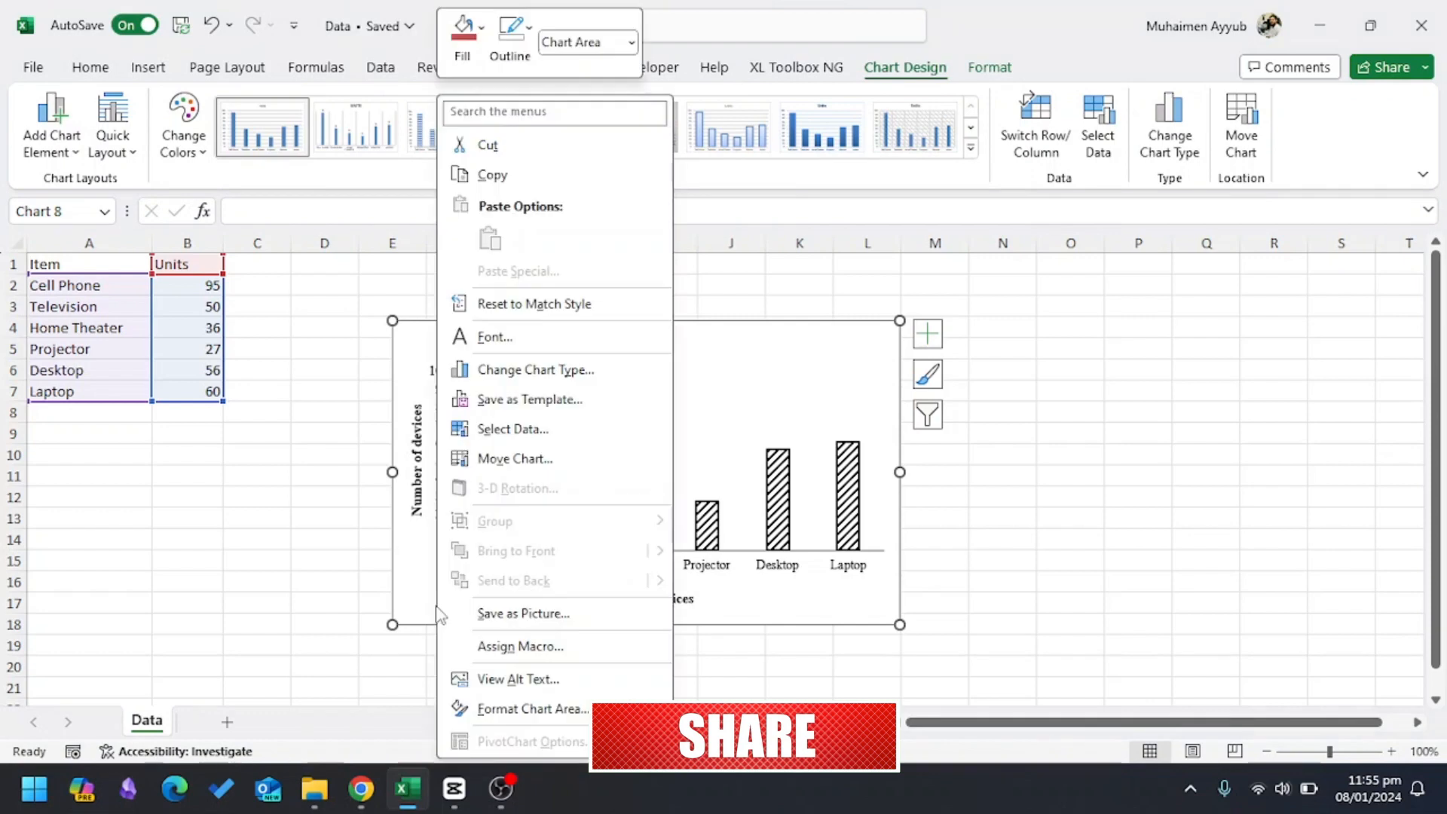
{"action": "mouse_move", "coordinate": [545, 619]}
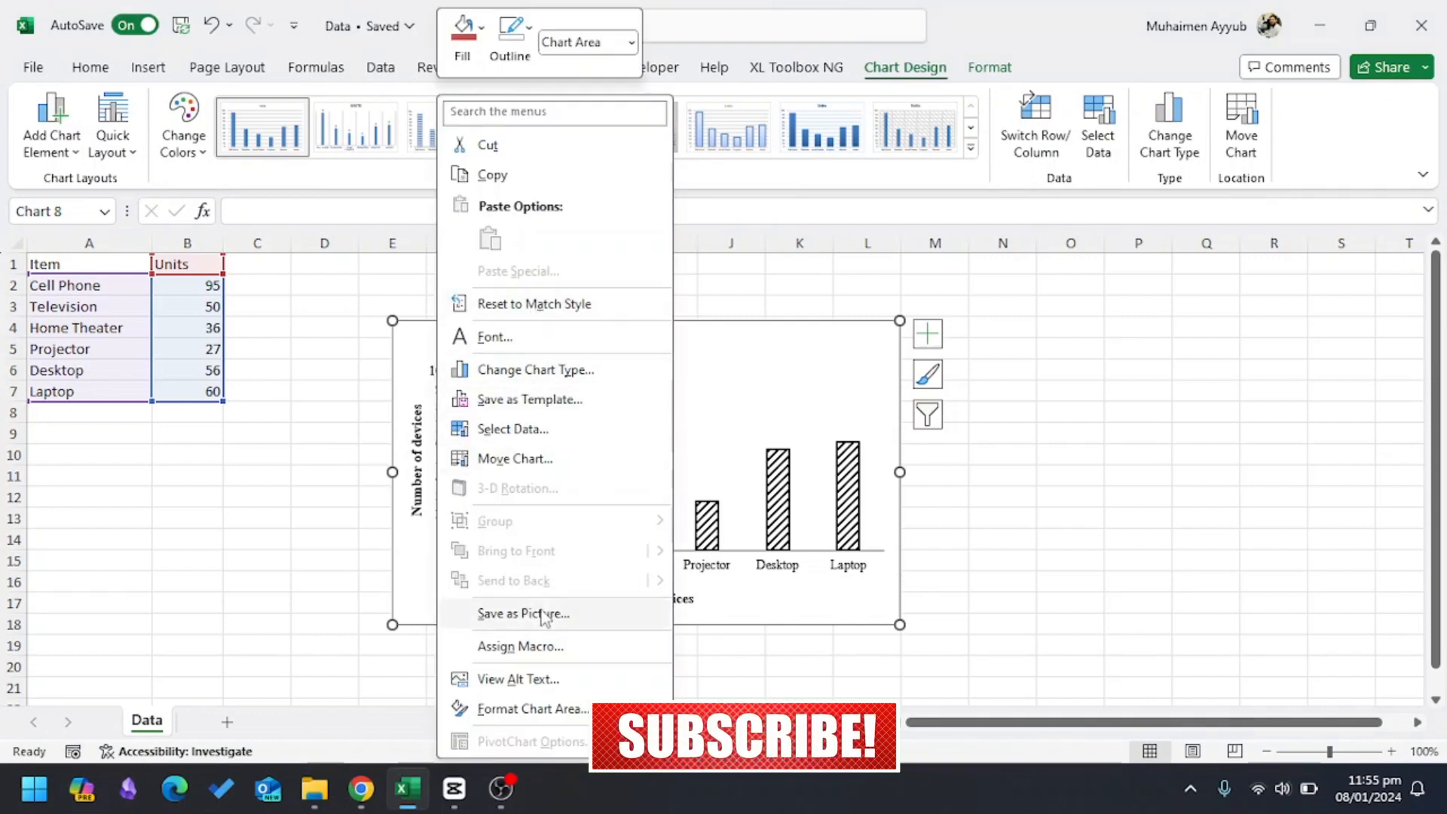
{"action": "left_click", "coordinate": [523, 615]}
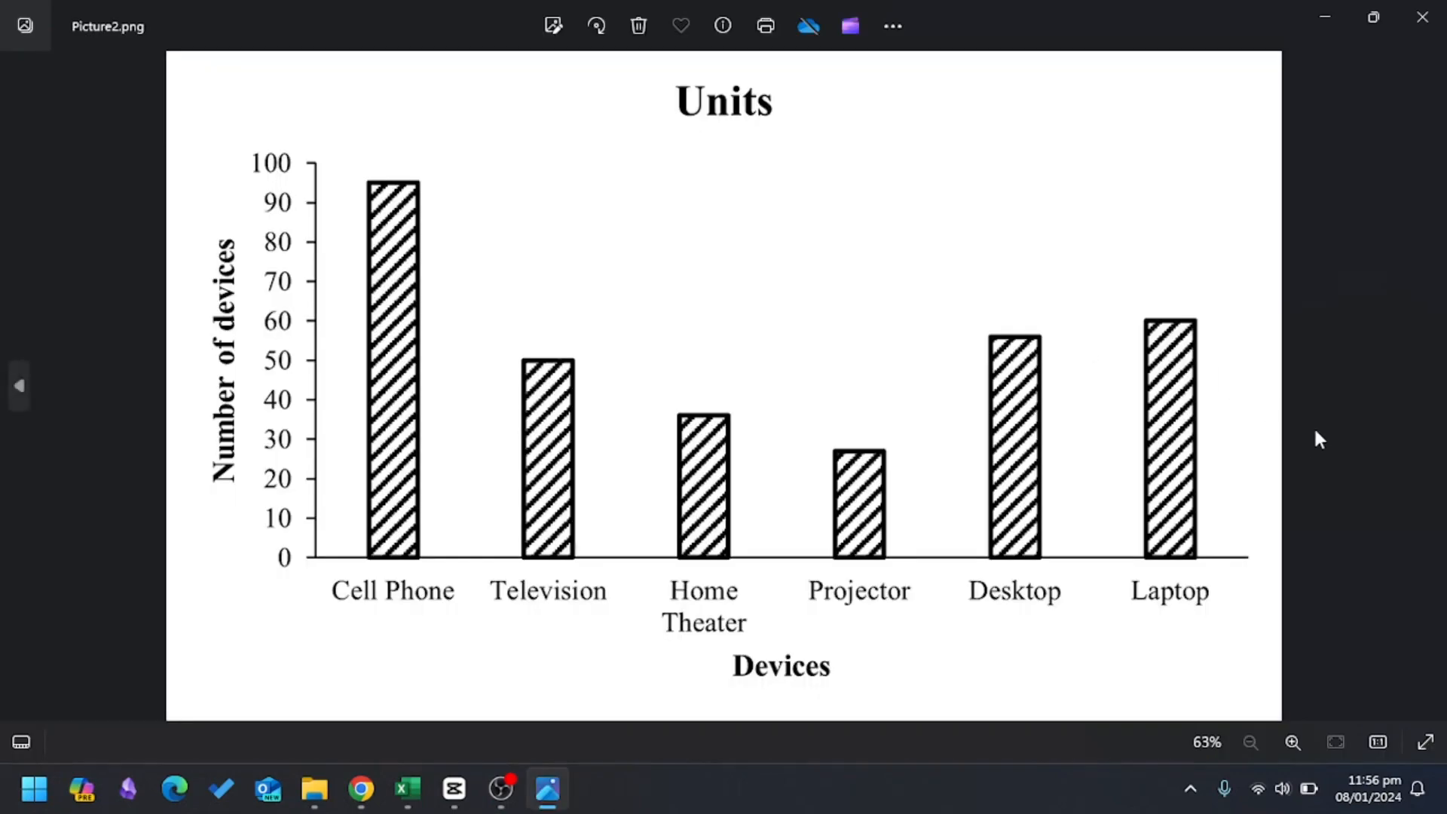
{"action": "mouse_move", "coordinate": [1332, 429]}
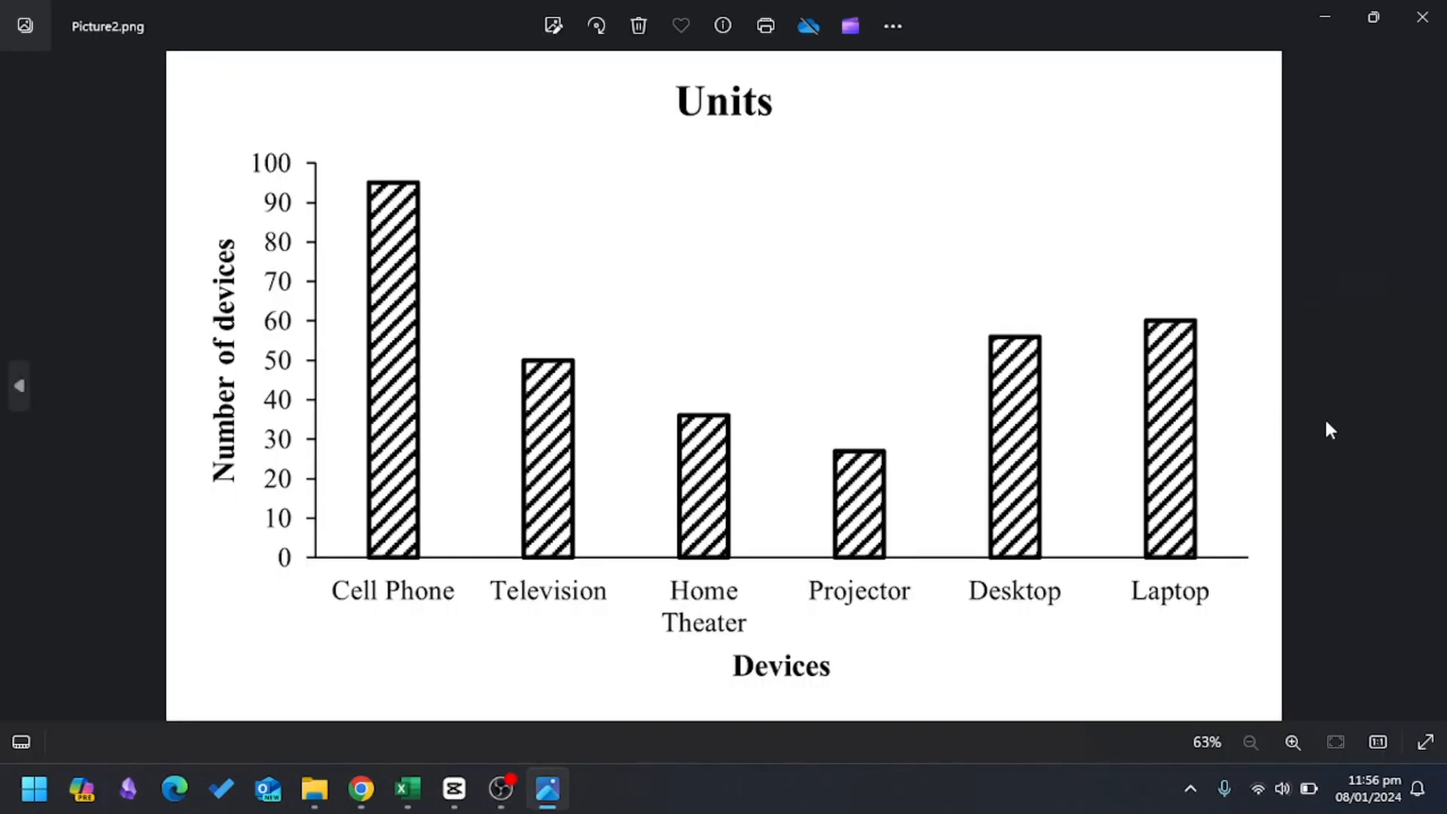
{"action": "mouse_move", "coordinate": [1224, 391]}
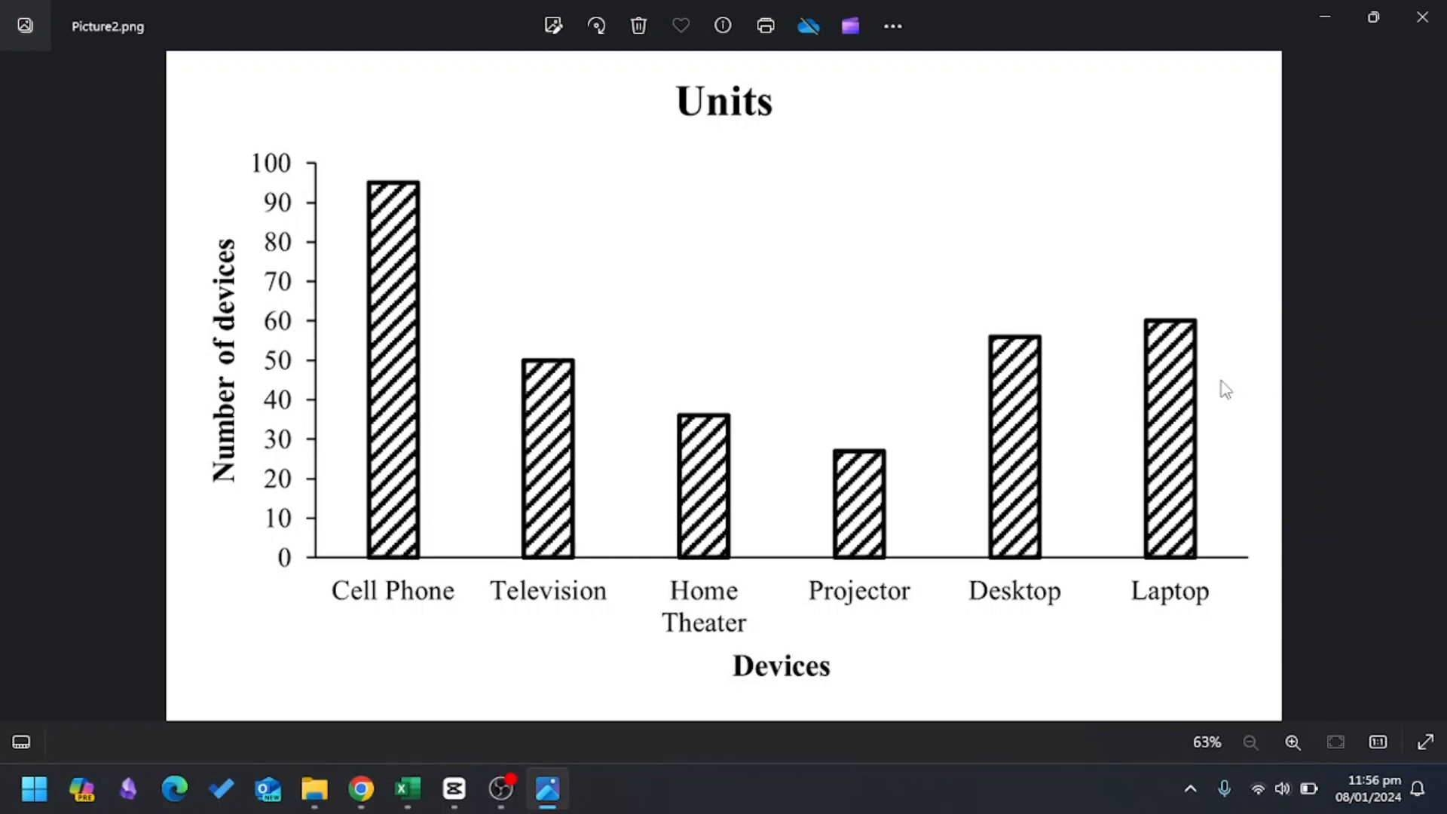